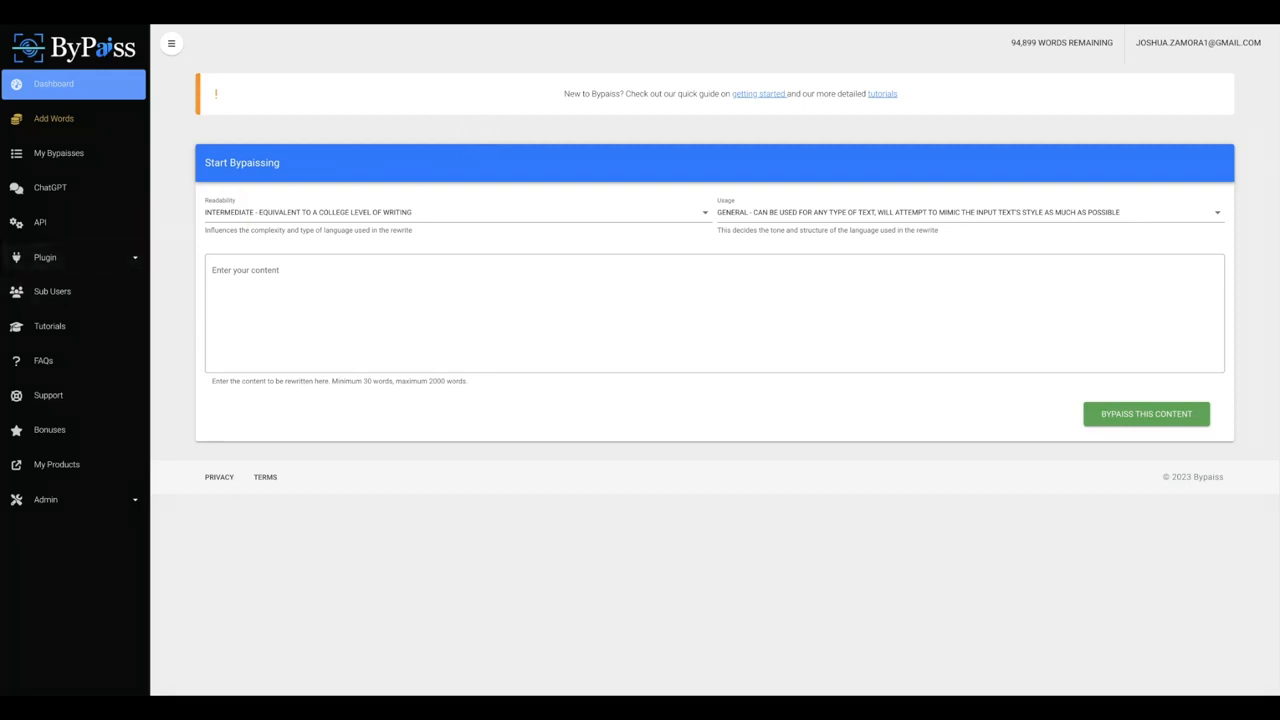
{"action": "mouse_move", "coordinate": [6, 424]}
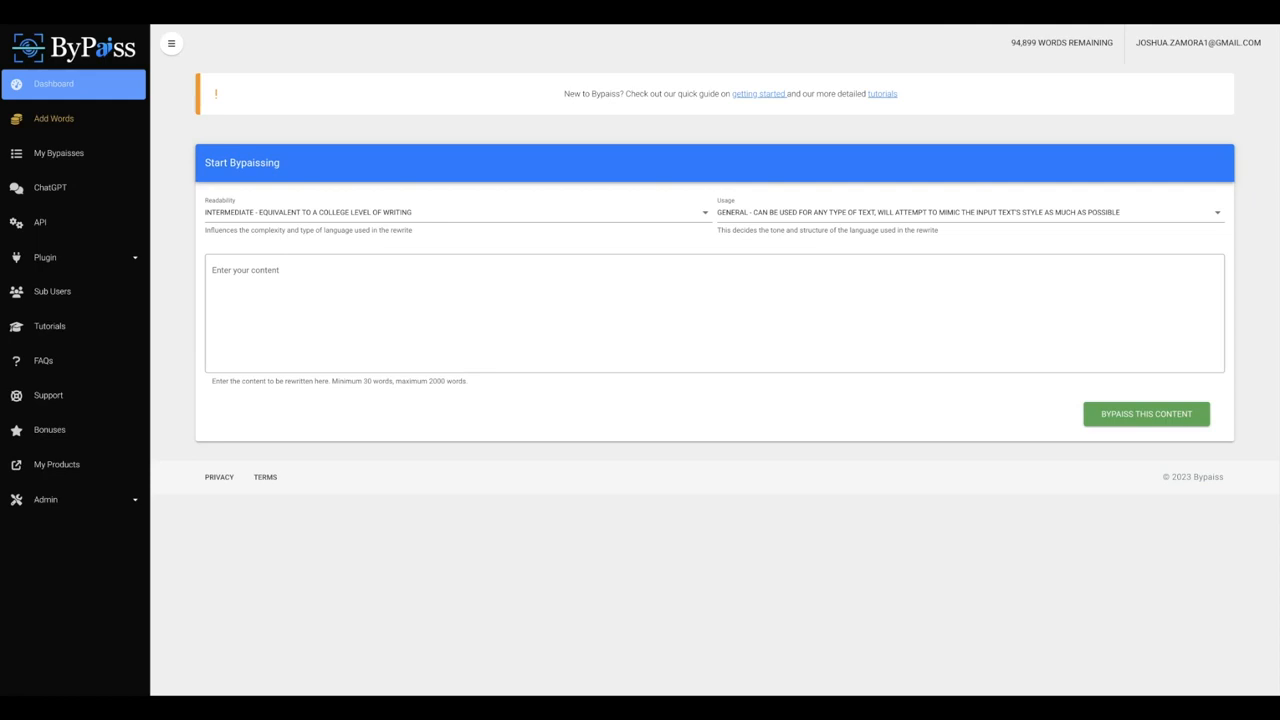
{"action": "mouse_move", "coordinate": [291, 558]}
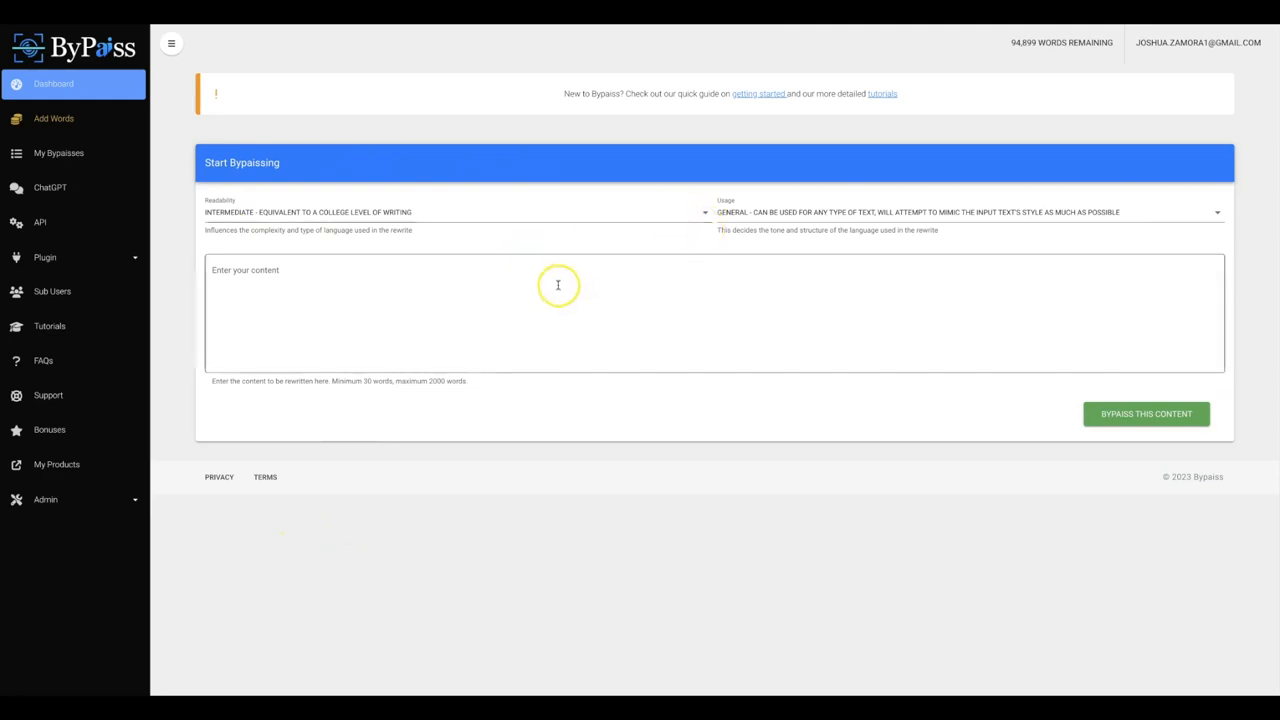
{"action": "mouse_move", "coordinate": [600, 317]}
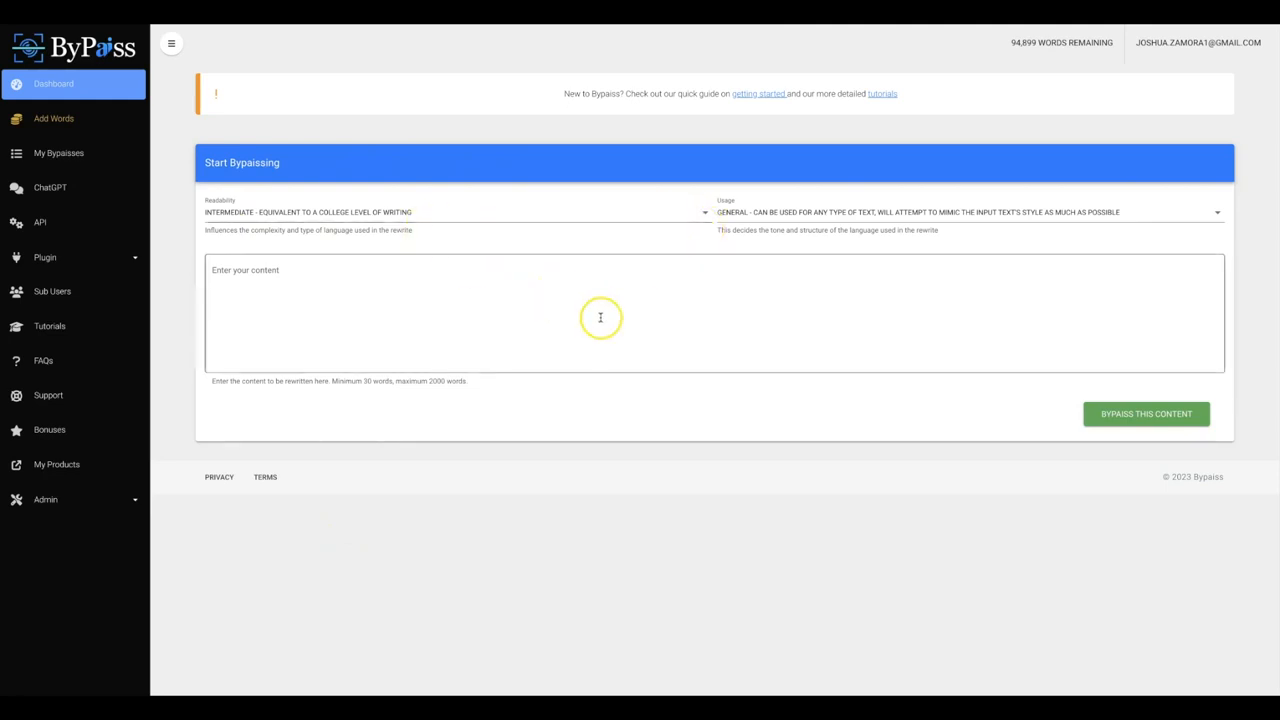
Preview Bypass's readability and usage style options without changing them.
{"action": "left_click", "coordinate": [600, 315]}
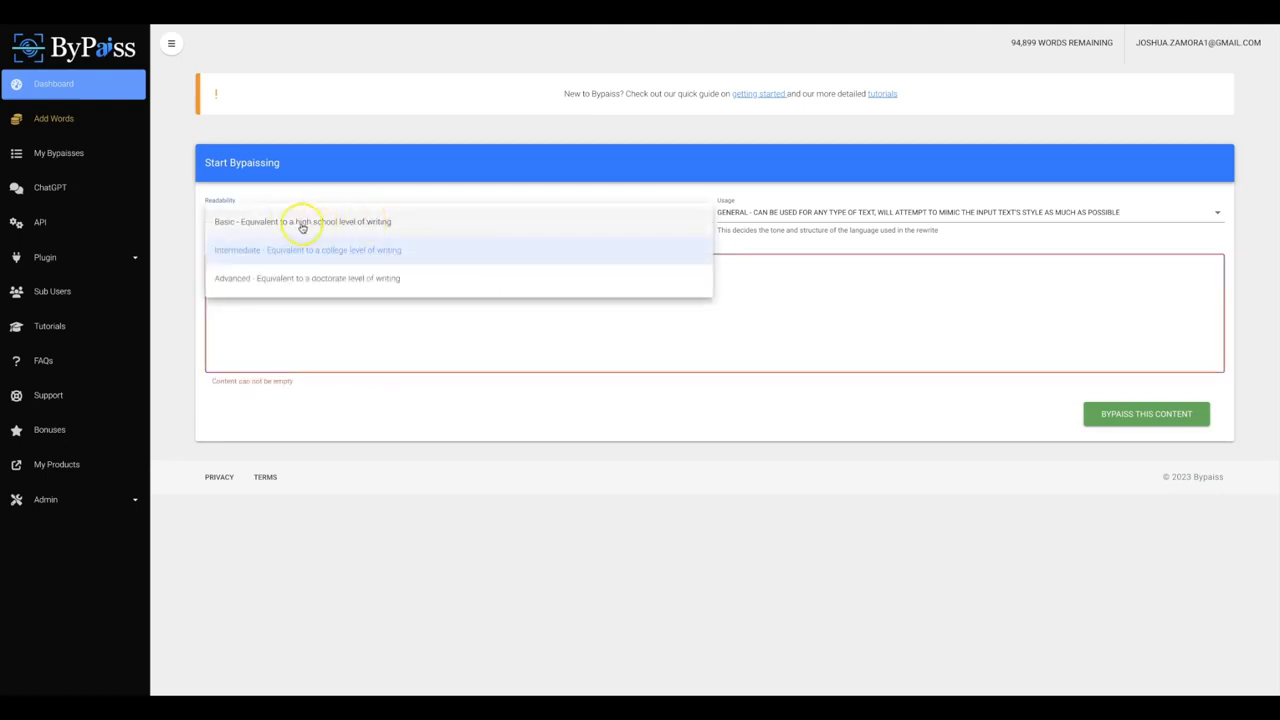
{"action": "mouse_move", "coordinate": [278, 218]}
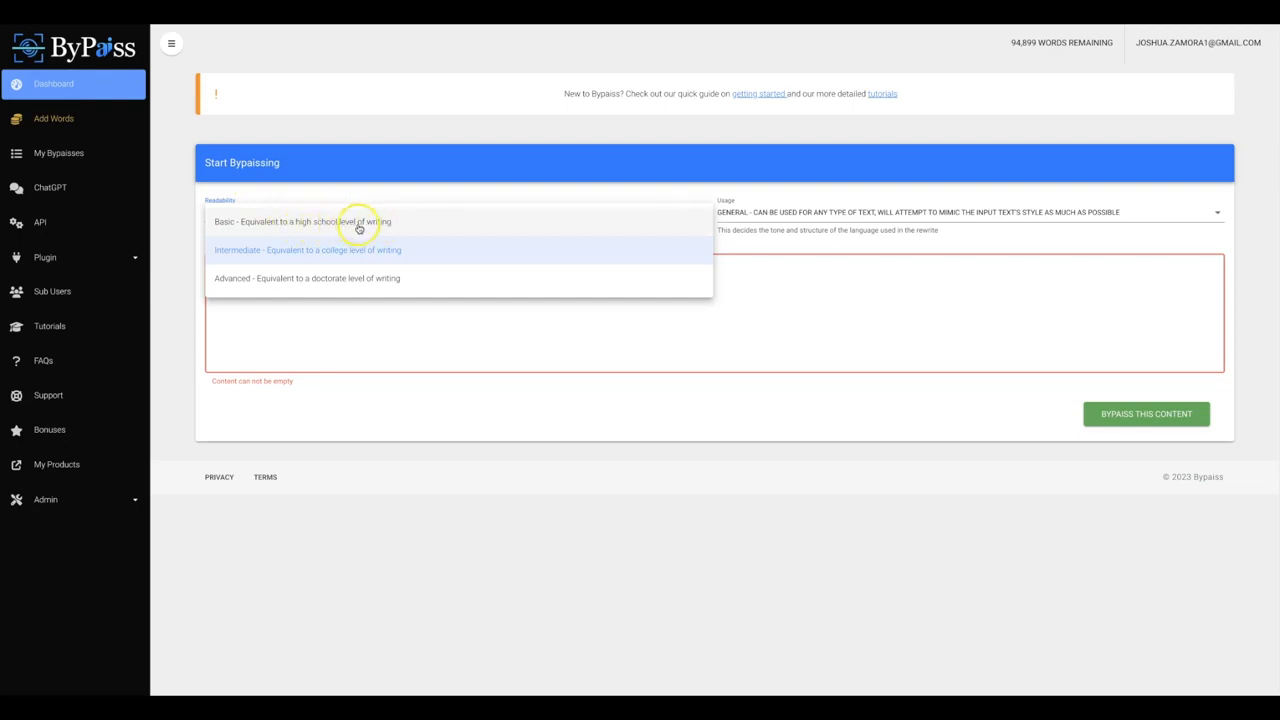
{"action": "mouse_move", "coordinate": [328, 253]}
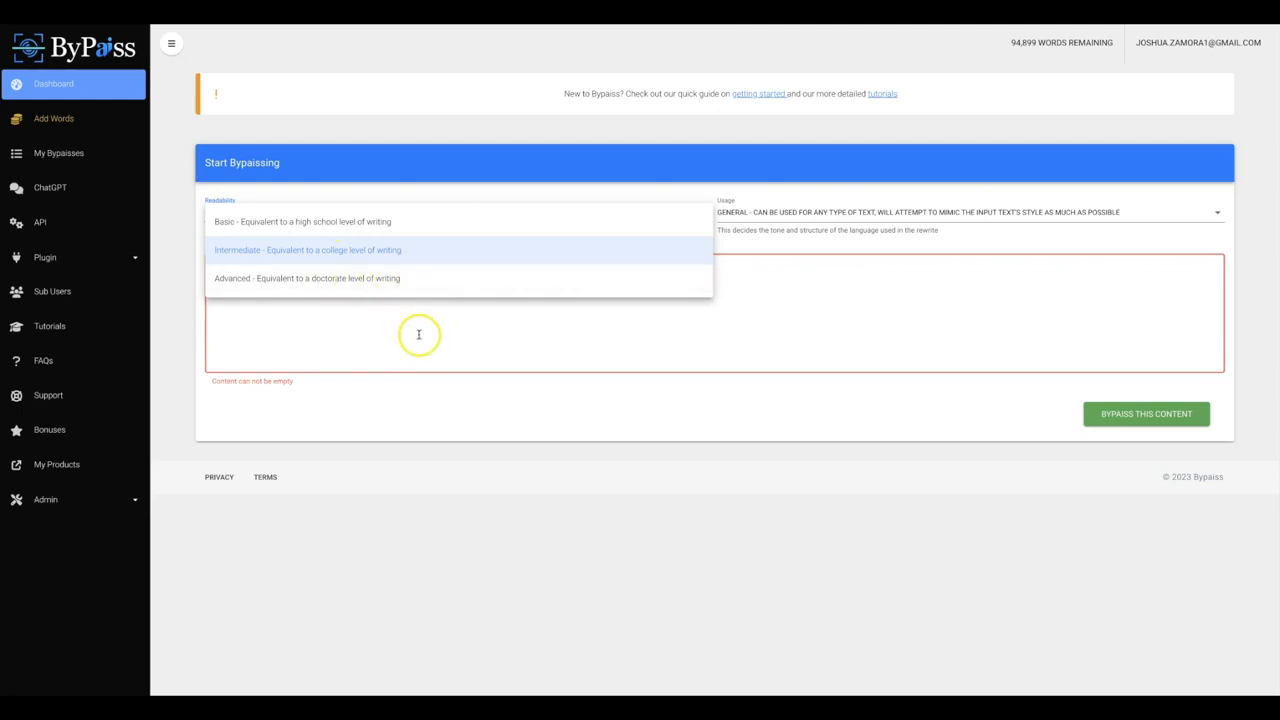
{"action": "left_click", "coordinate": [307, 249]}
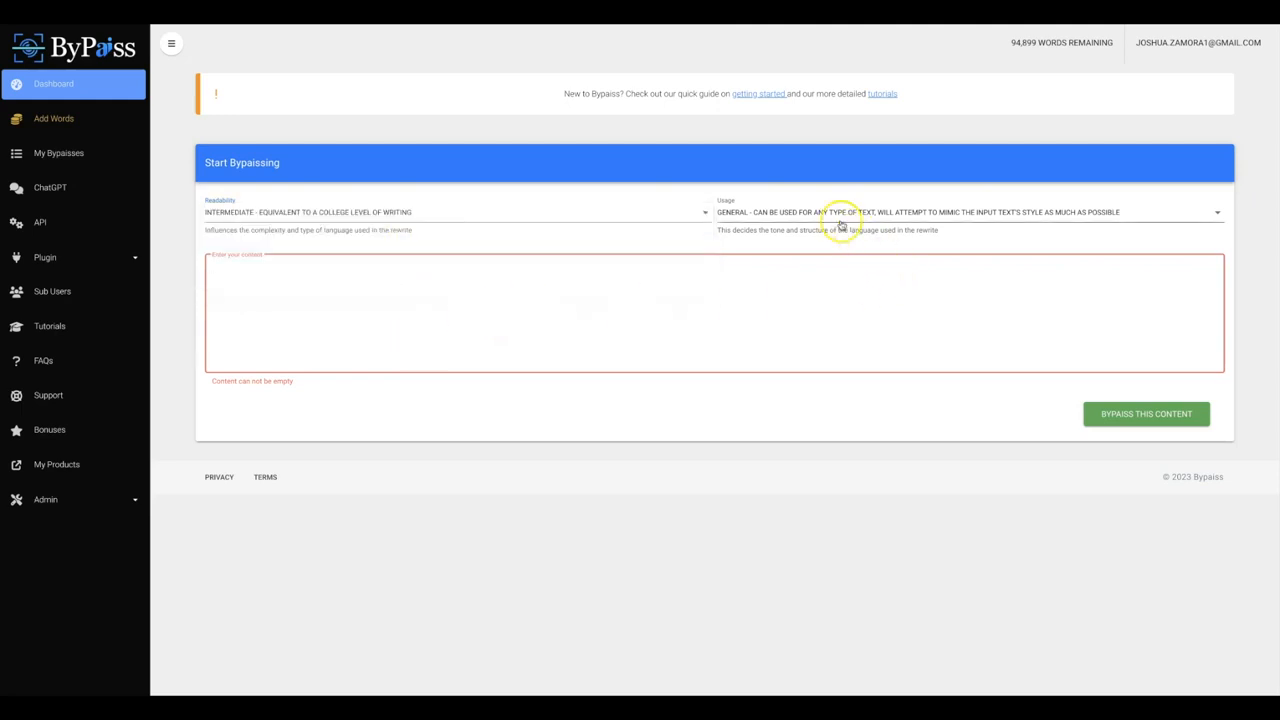
{"action": "left_click", "coordinate": [965, 212]}
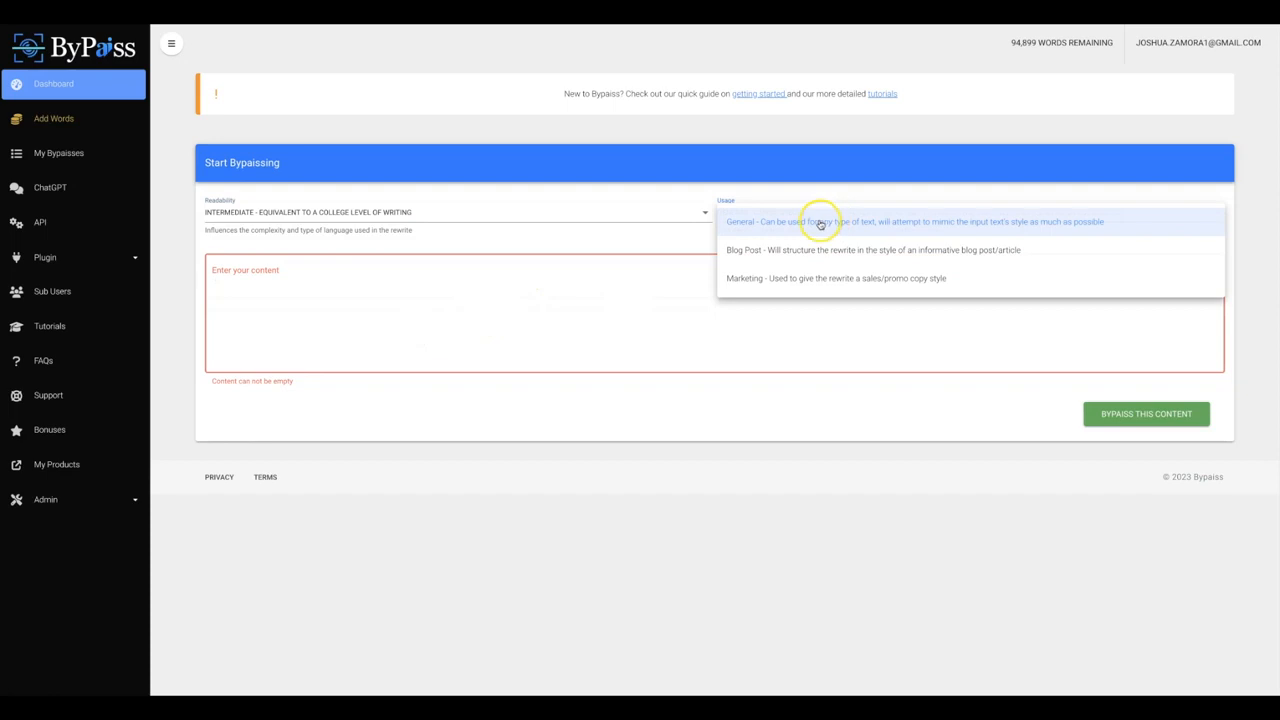
{"action": "mouse_move", "coordinate": [760, 228]}
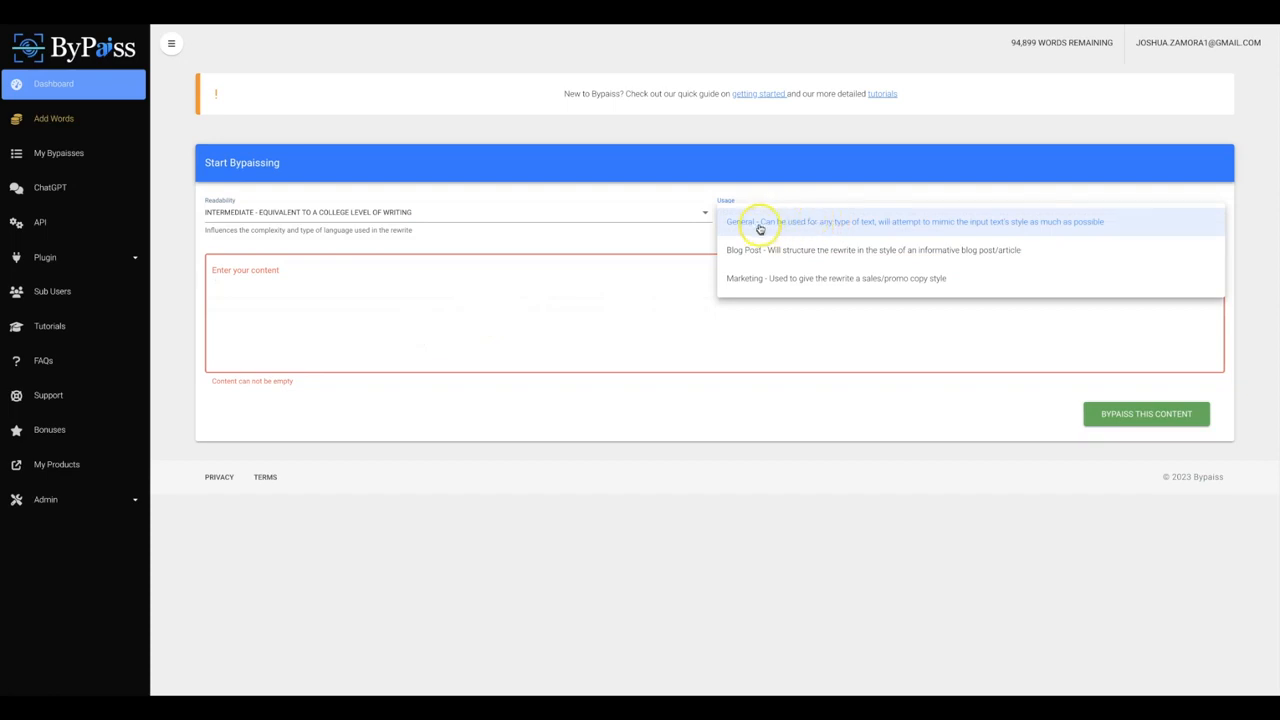
{"action": "mouse_move", "coordinate": [758, 249]}
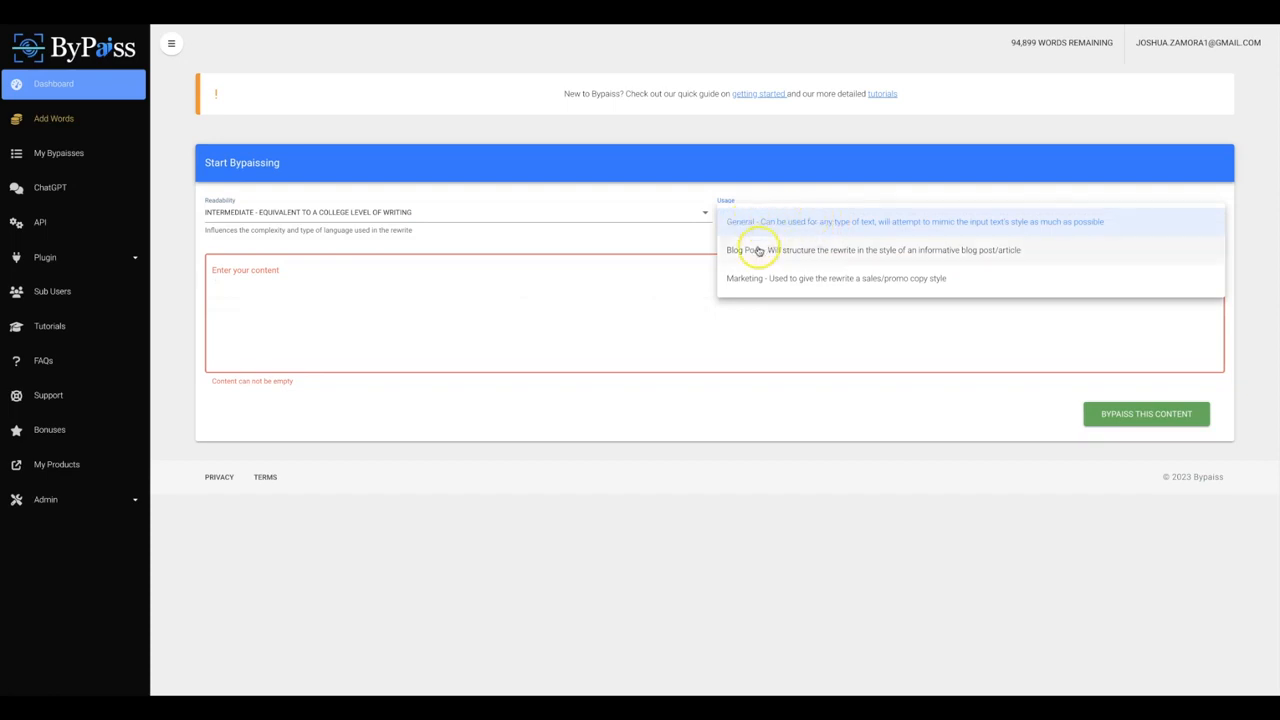
{"action": "mouse_move", "coordinate": [720, 304]}
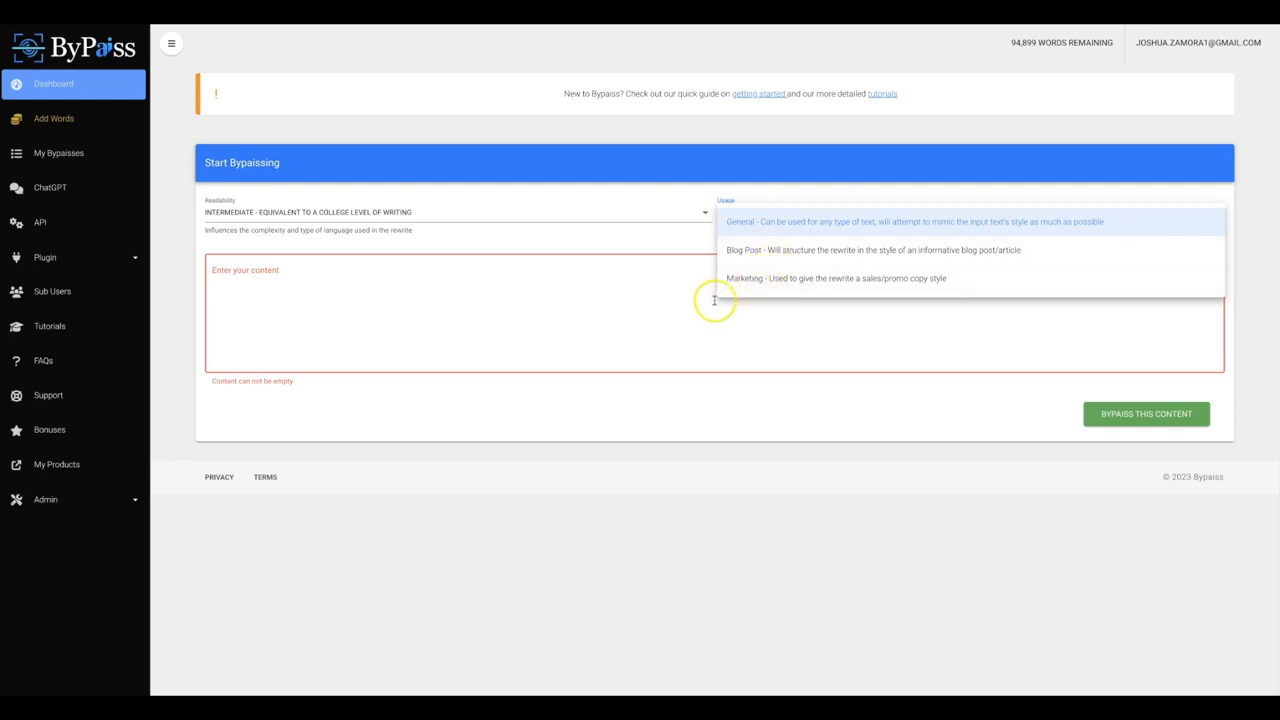
{"action": "left_click", "coordinate": [912, 221]}
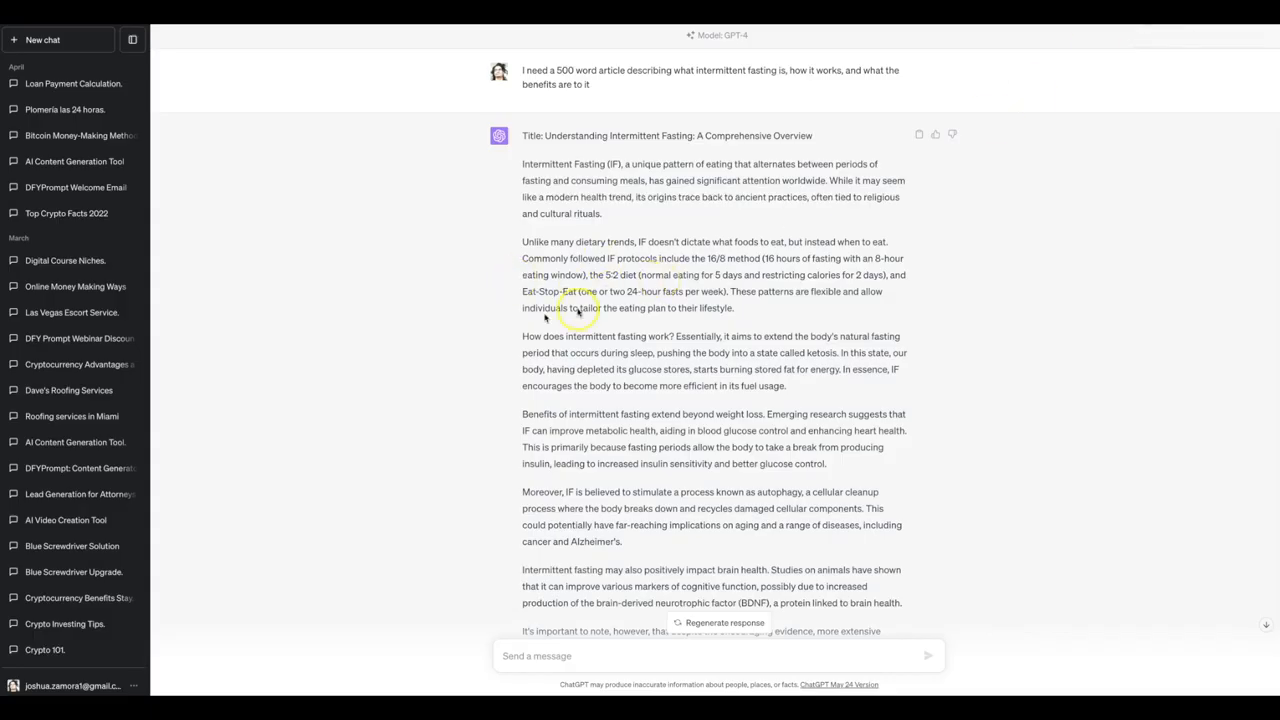
{"action": "scroll", "scroll_direction": "down", "scroll_amount": 3}
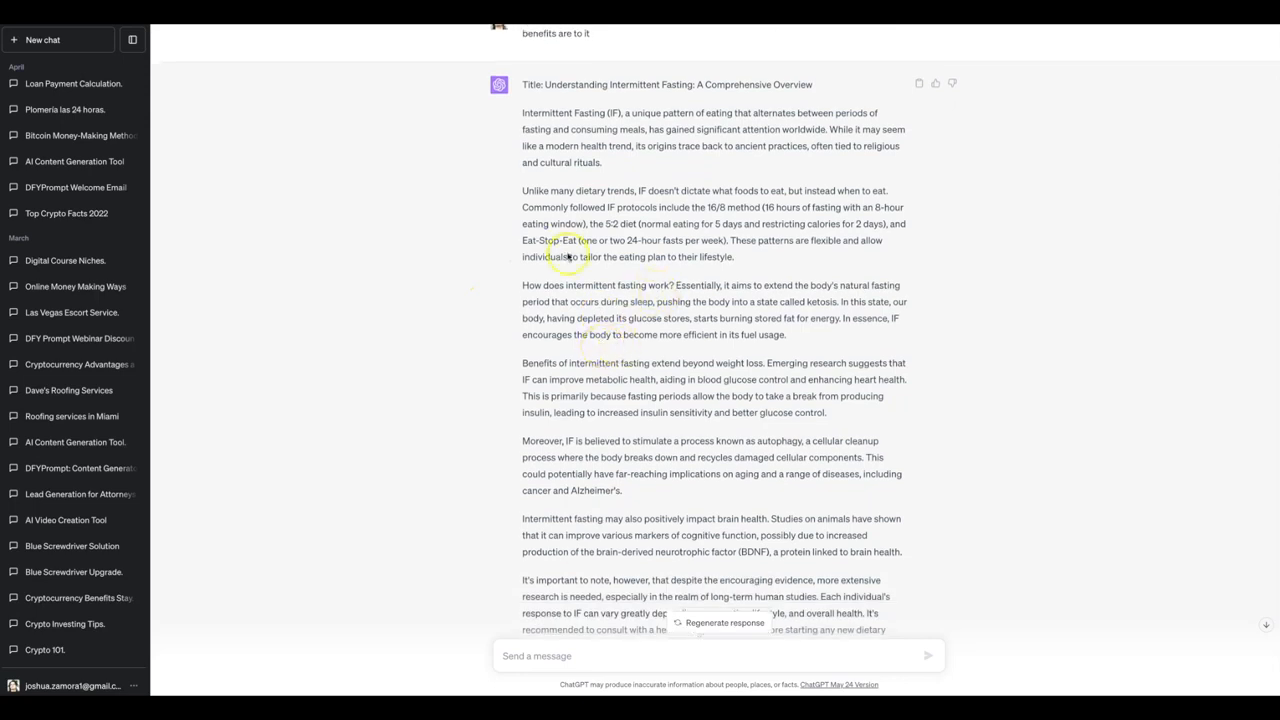
{"action": "scroll", "scroll_direction": "down", "scroll_amount": 3}
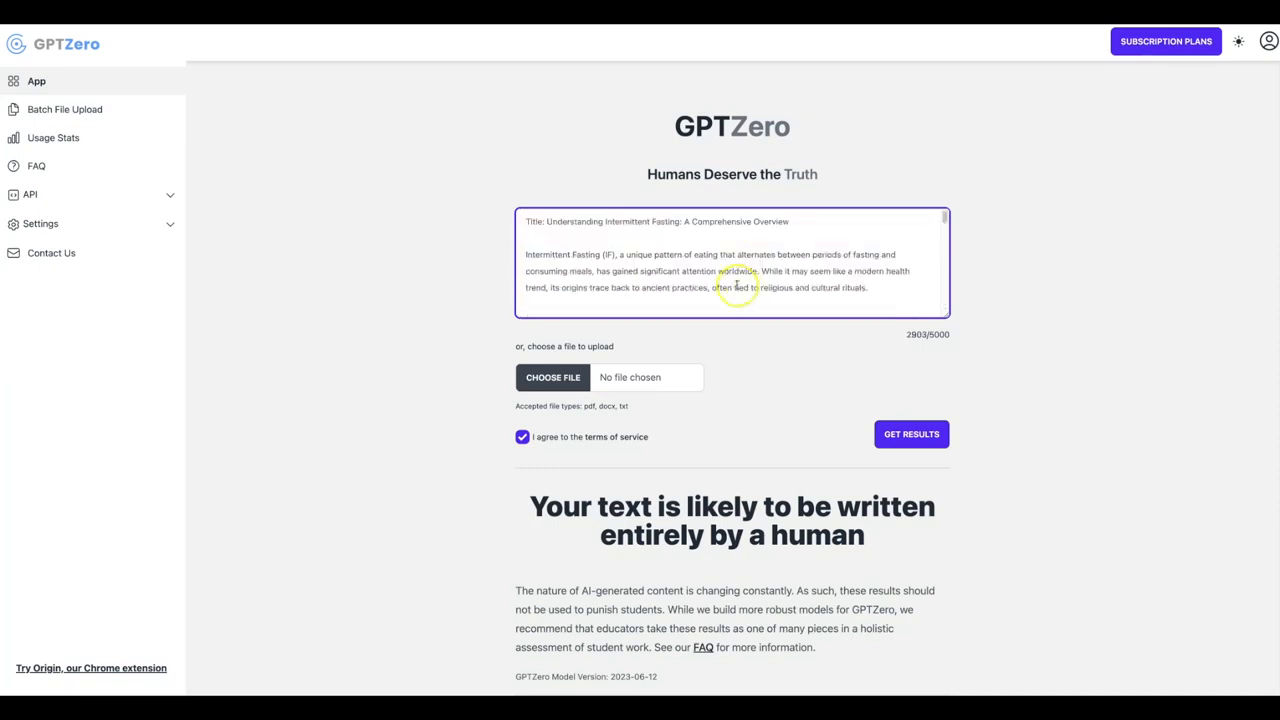
{"action": "mouse_move", "coordinate": [770, 288]}
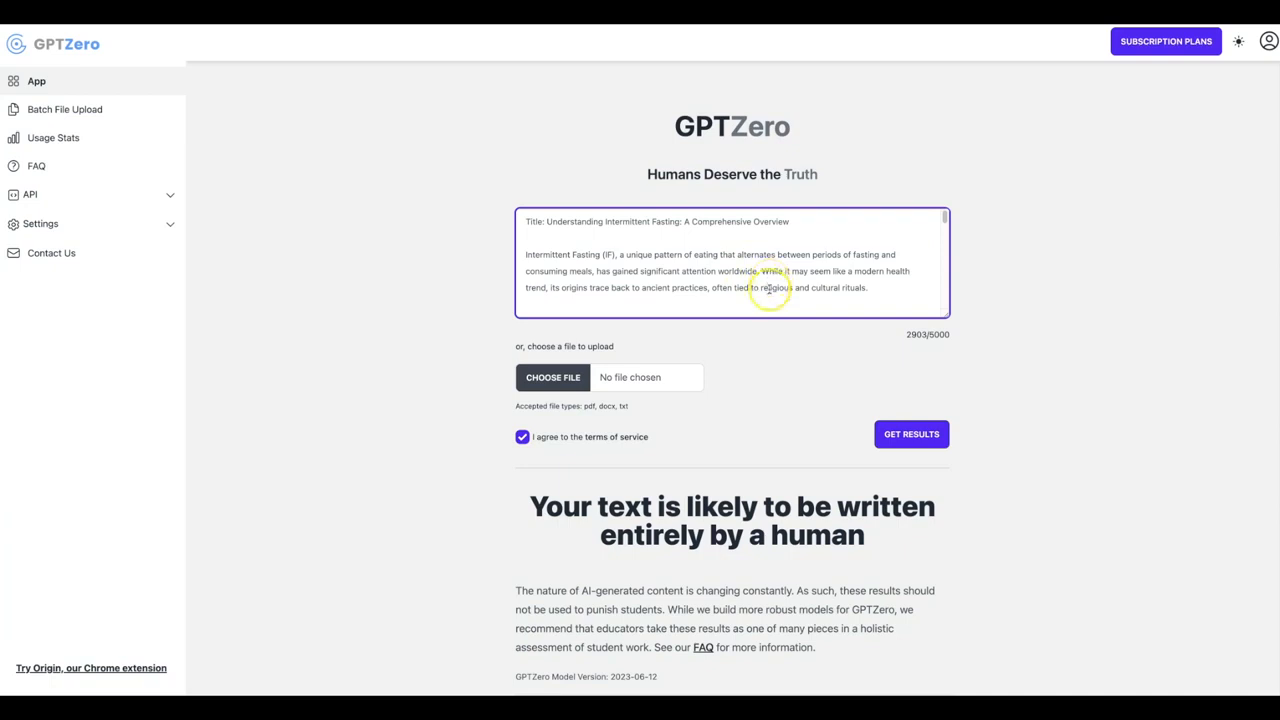
Run GPTZero on the original fasting article, then select all its text.
{"action": "left_click", "coordinate": [910, 434]}
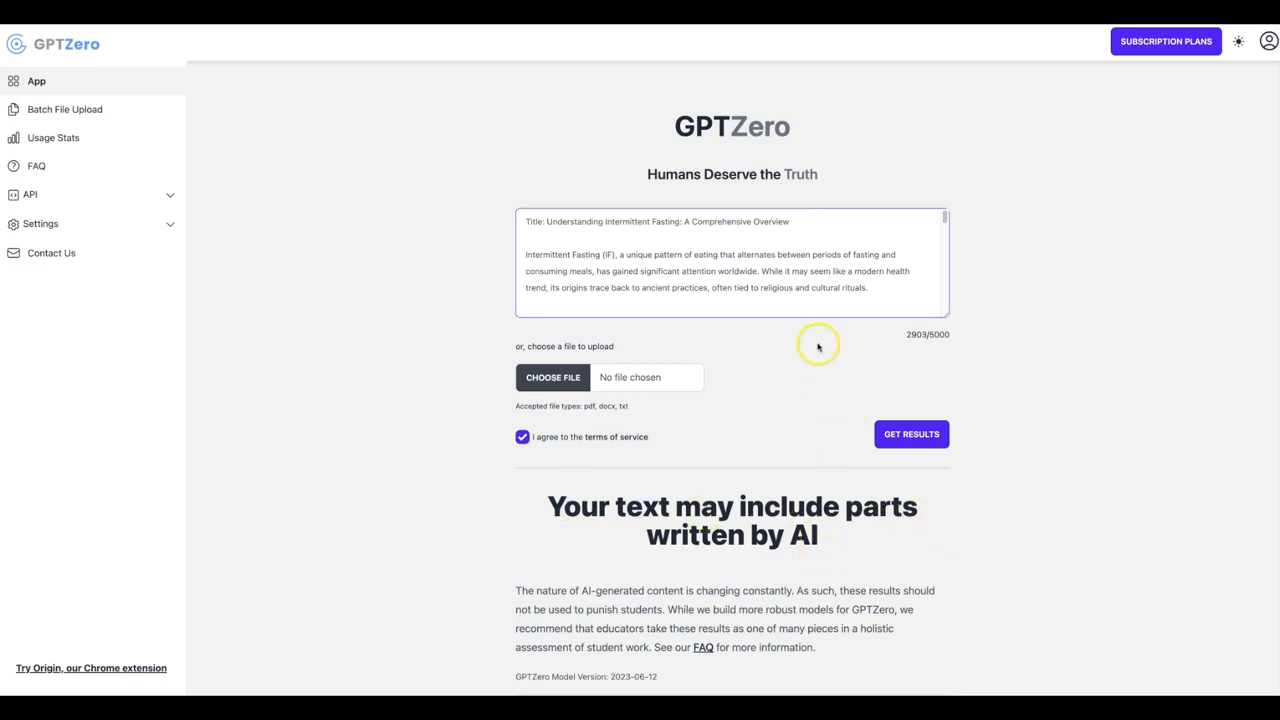
{"action": "left_click", "coordinate": [727, 254]}
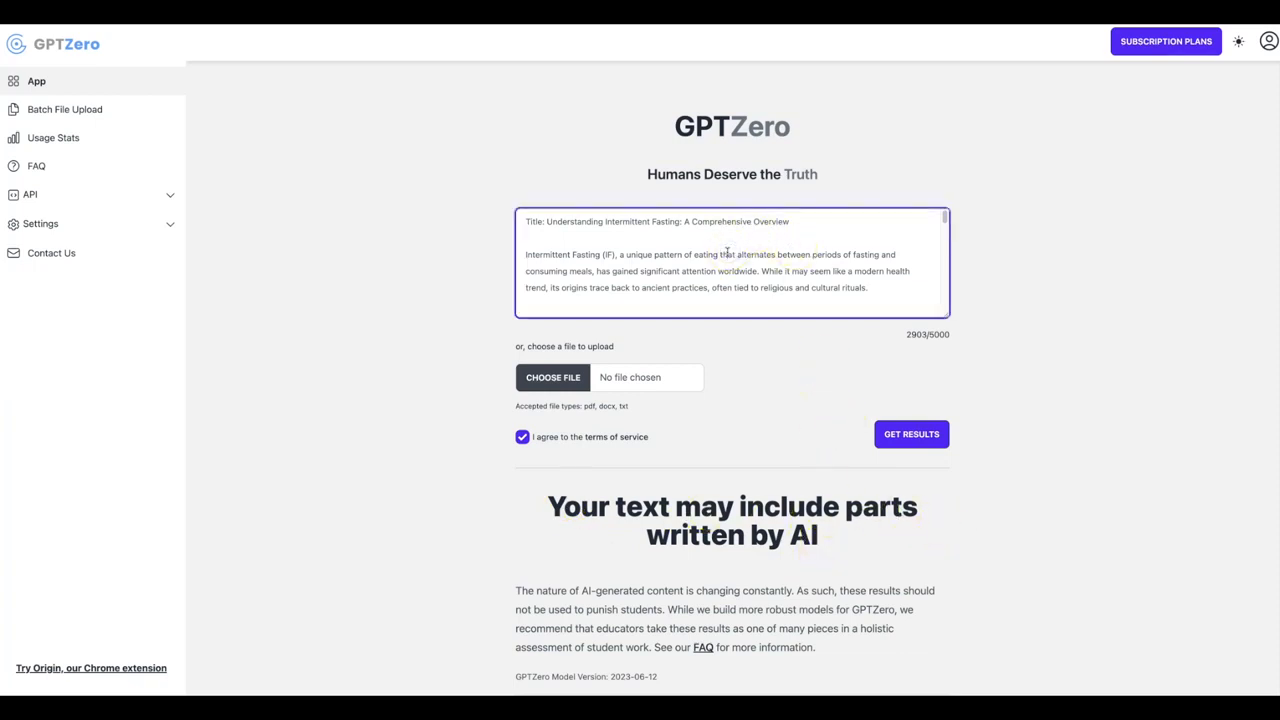
{"action": "key", "text": "ctrl+a"}
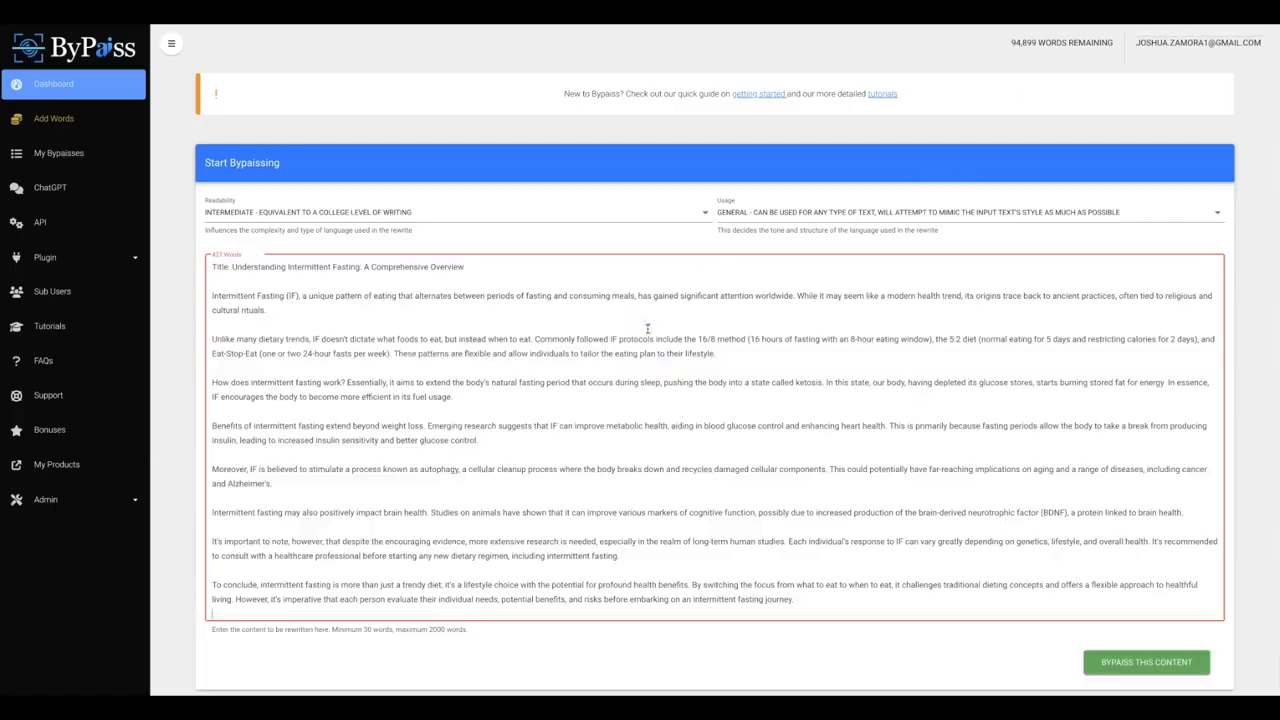
Keep Intermediate readability and rewrite the 427-word fasting article with Bypass This Content.
{"action": "left_click", "coordinate": [455, 212]}
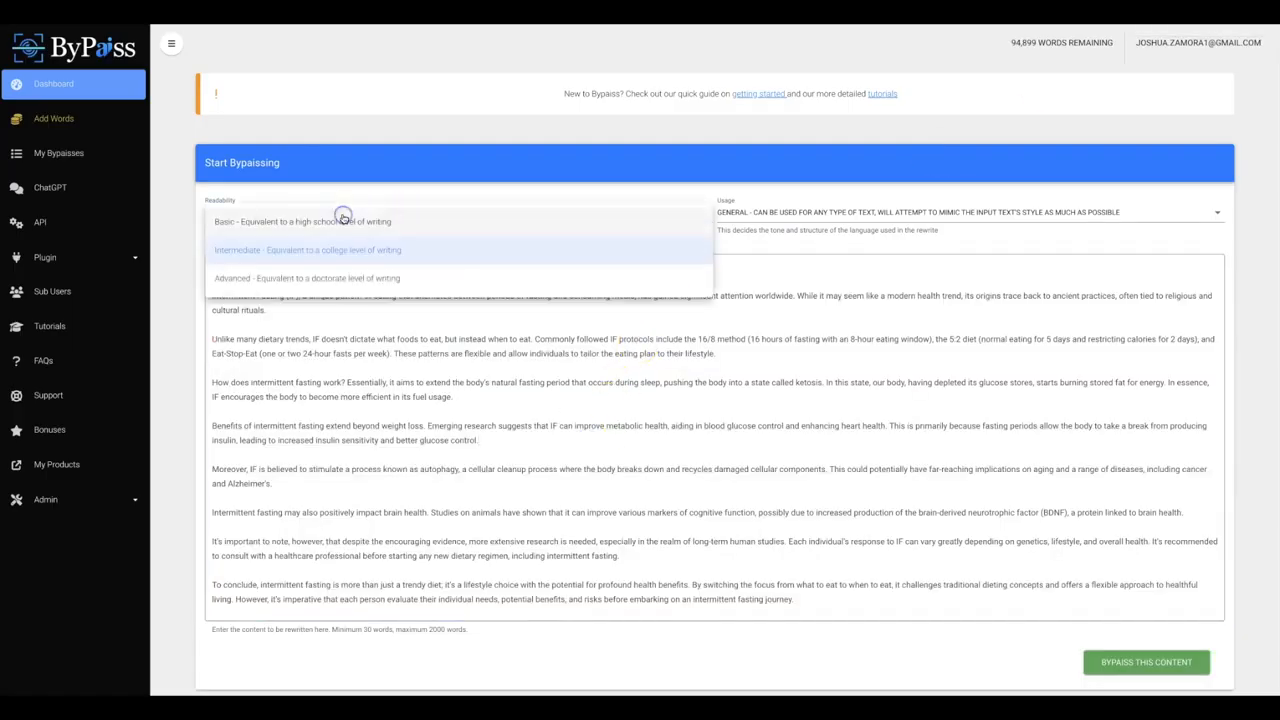
{"action": "left_click", "coordinate": [307, 249]}
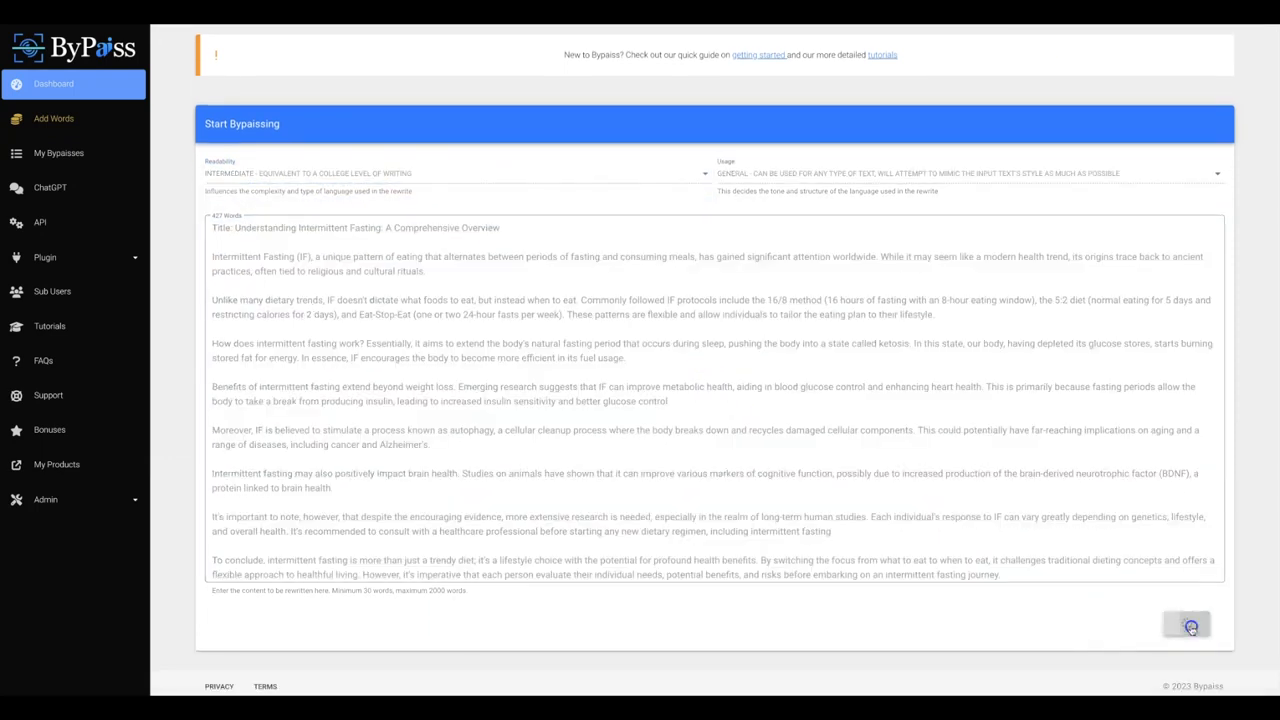
{"action": "left_click", "coordinate": [1187, 623]}
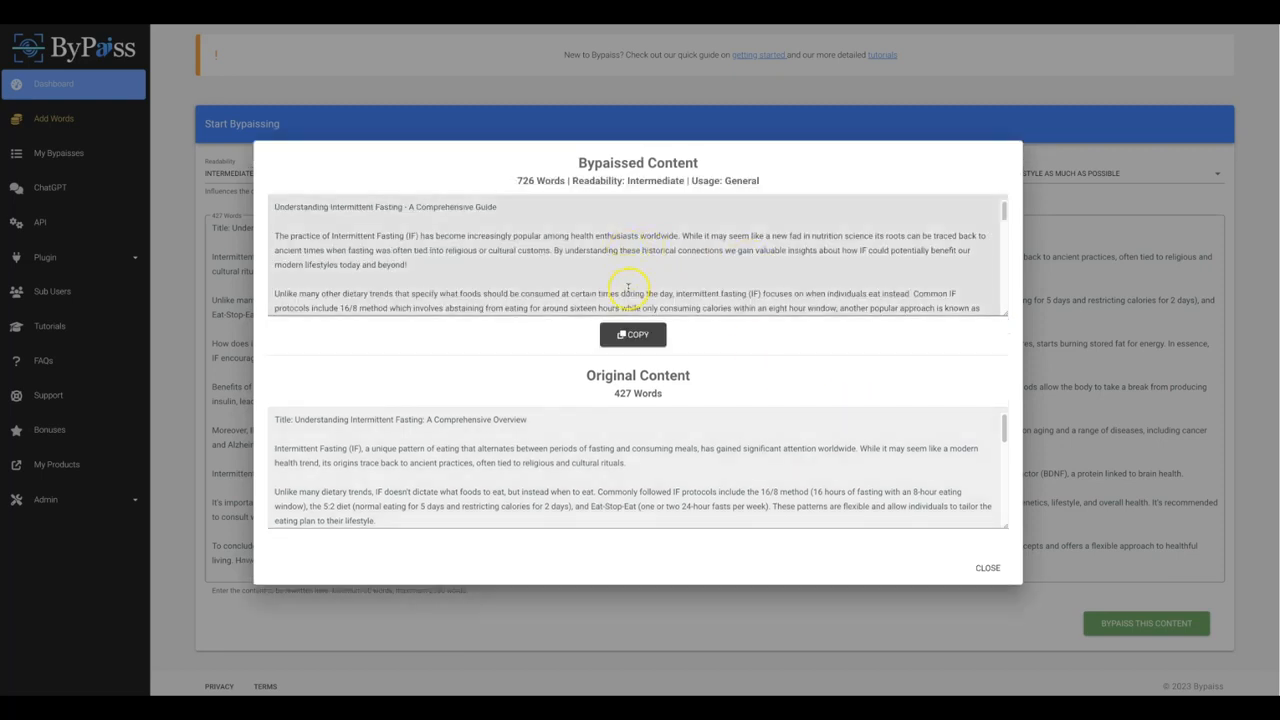
{"action": "mouse_move", "coordinate": [620, 285]}
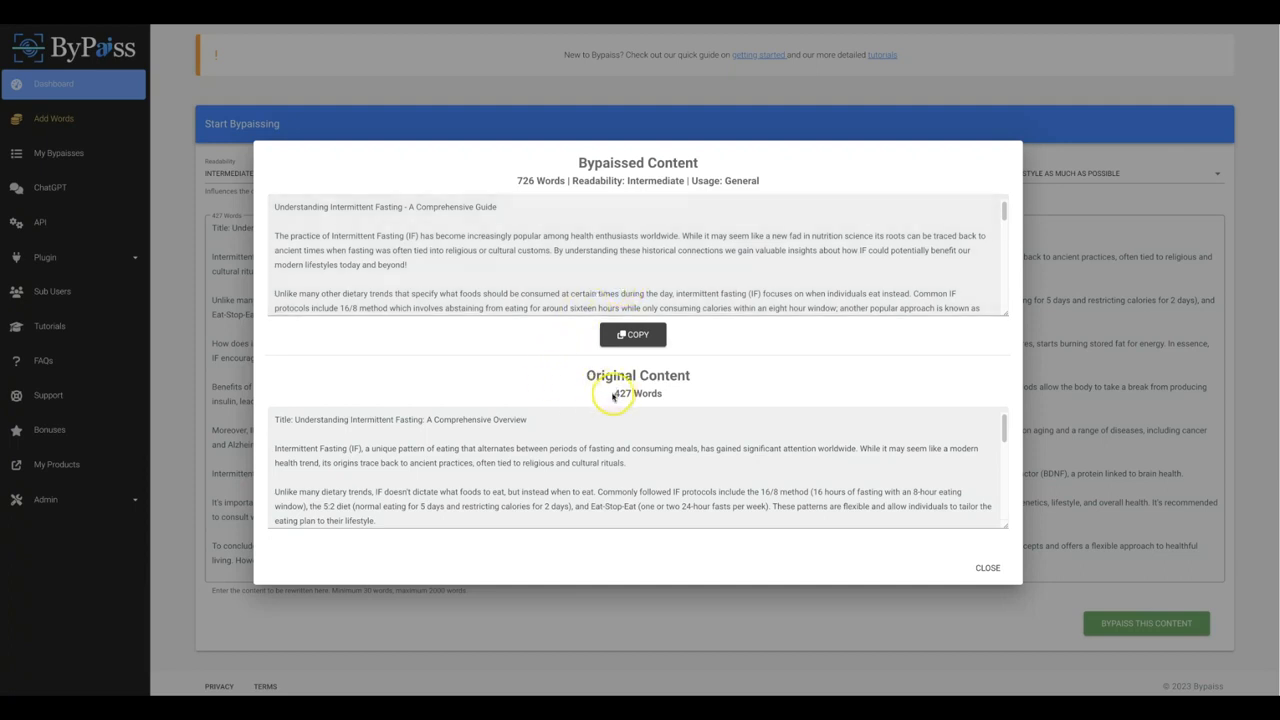
{"action": "mouse_move", "coordinate": [565, 368]}
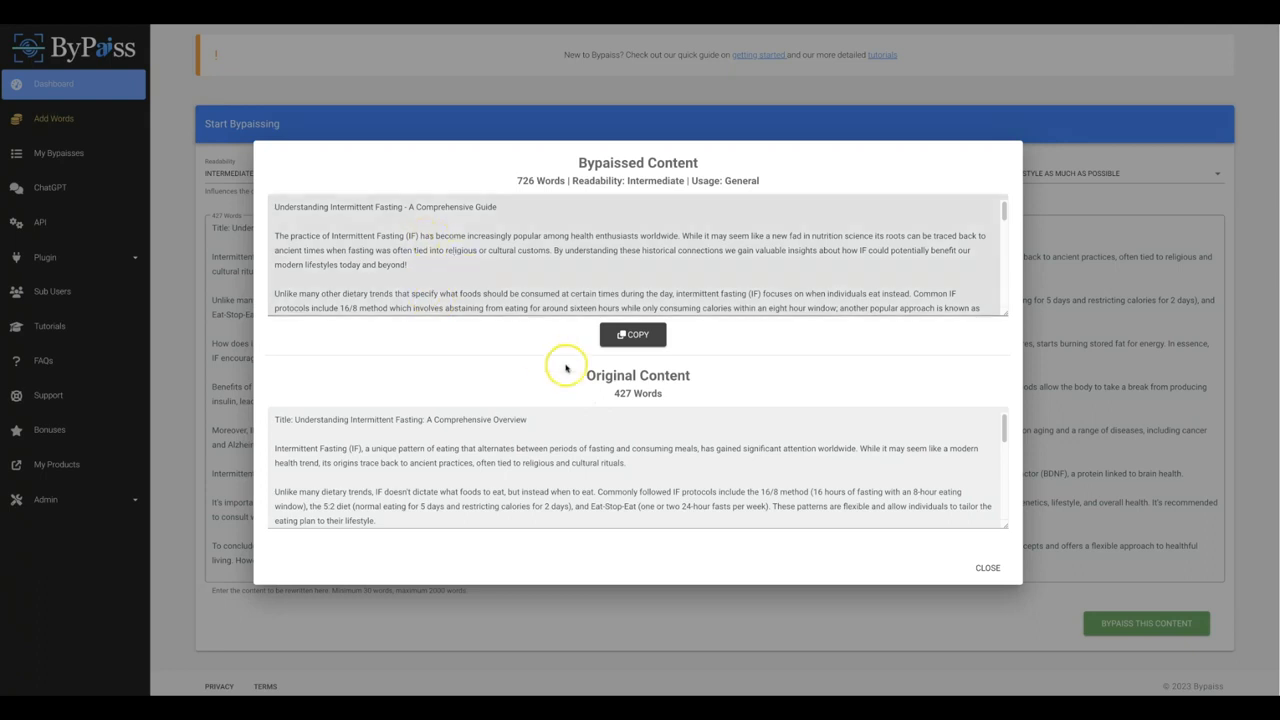
{"action": "mouse_move", "coordinate": [613, 394]}
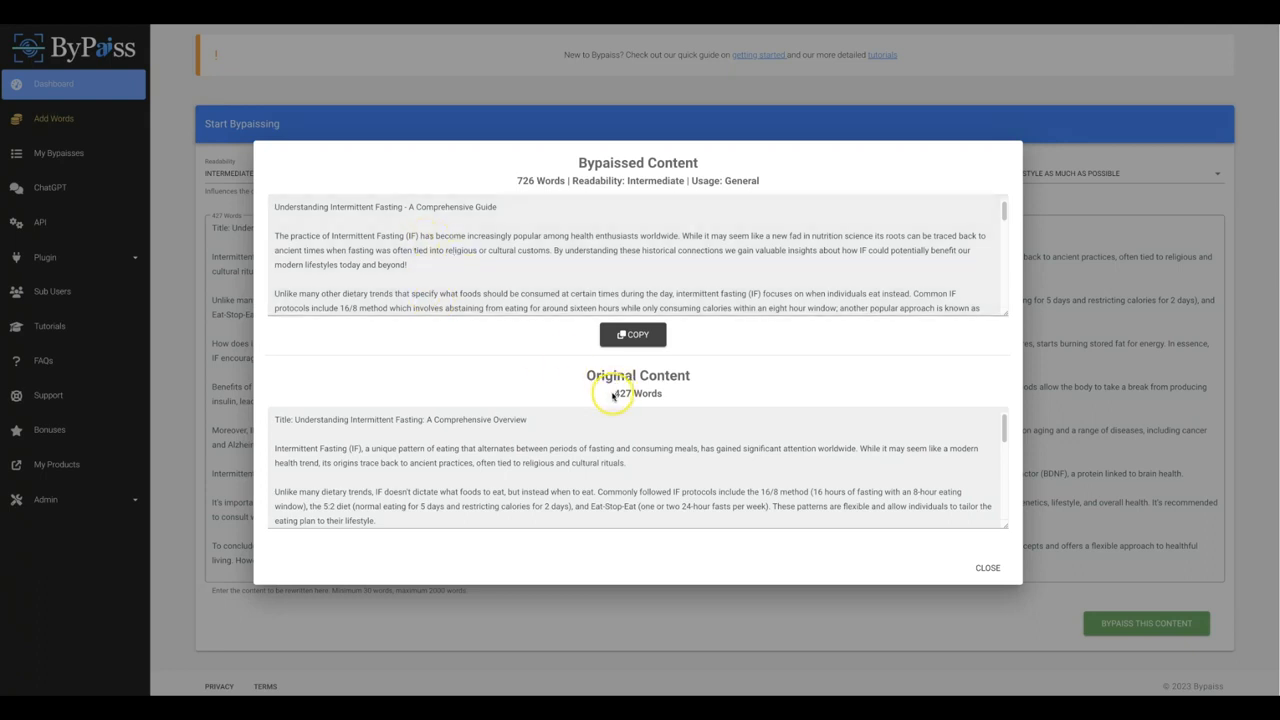
Compare the 726-word bypassed fasting article with the 427-word original.
{"action": "double_click", "coordinate": [638, 392]}
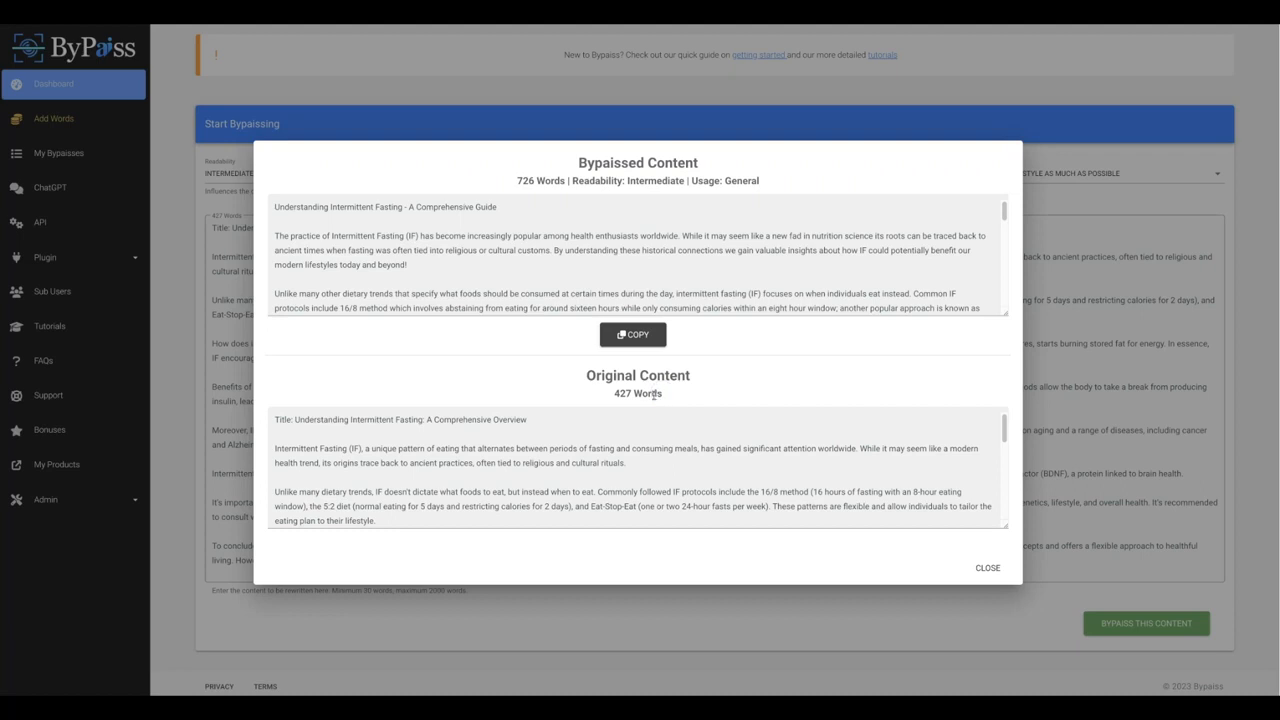
{"action": "mouse_move", "coordinate": [510, 190]}
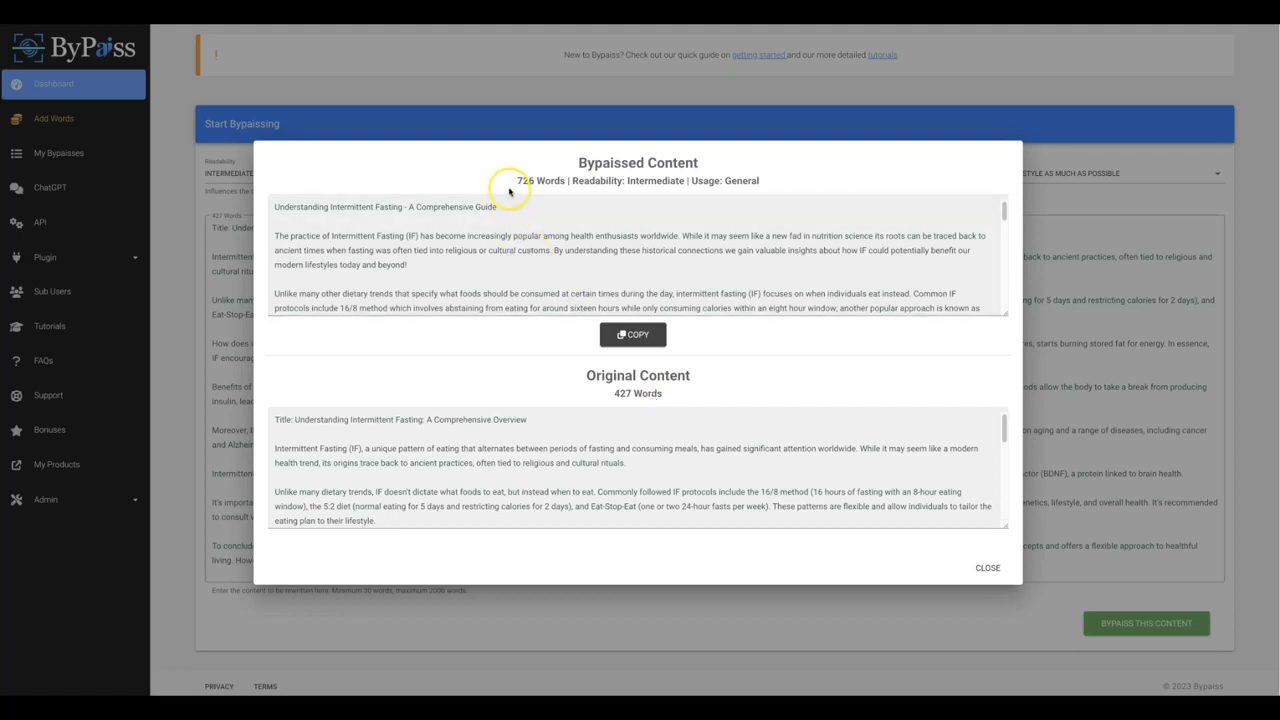
{"action": "double_click", "coordinate": [540, 180]}
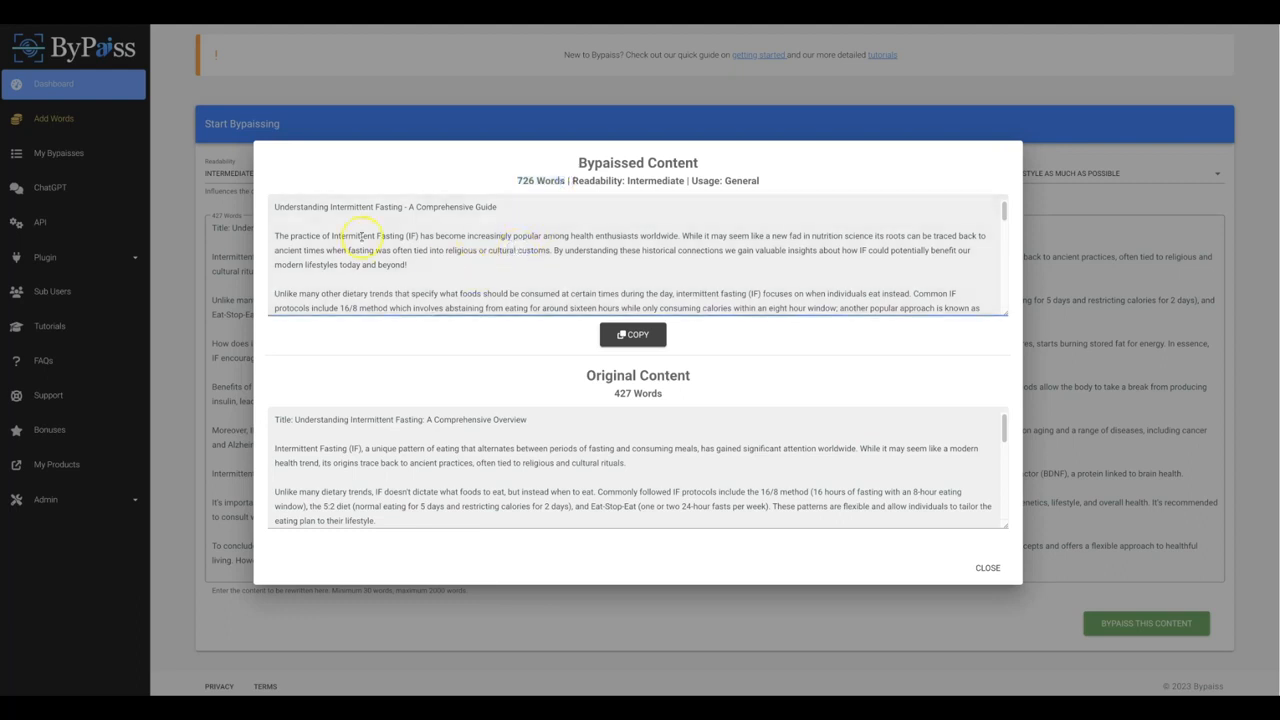
{"action": "mouse_move", "coordinate": [348, 235]}
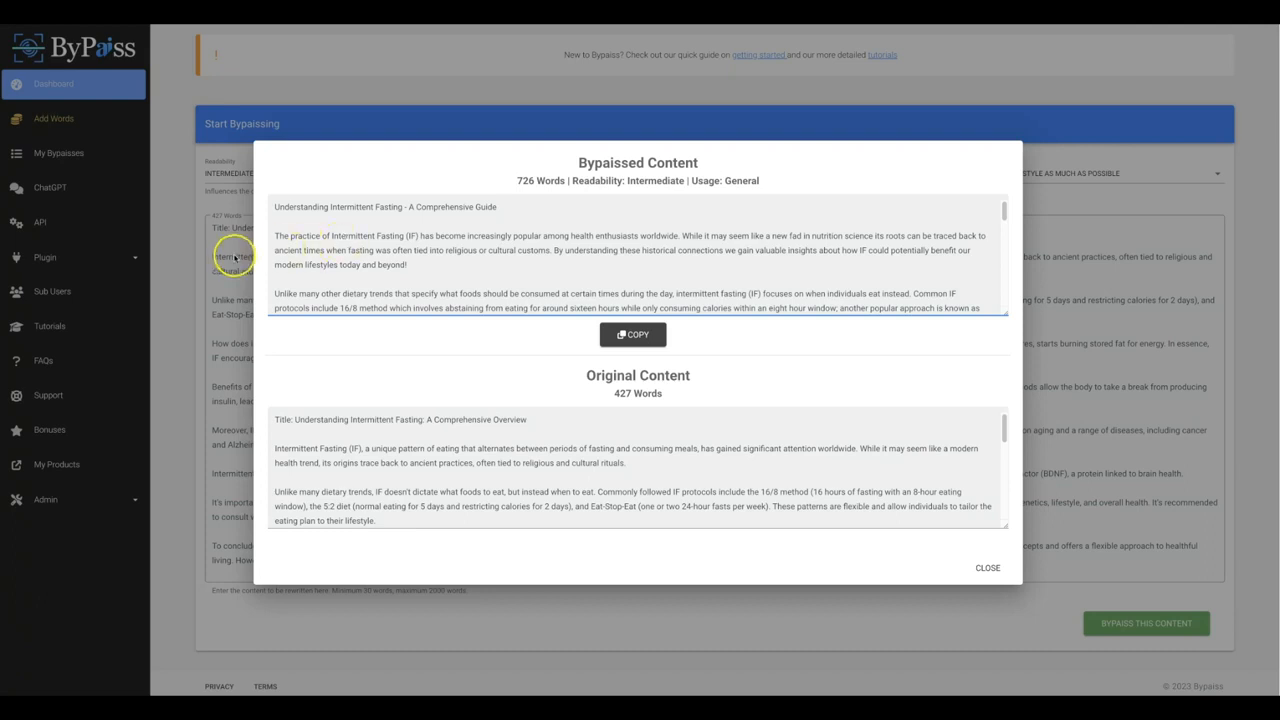
{"action": "mouse_move", "coordinate": [406, 241]}
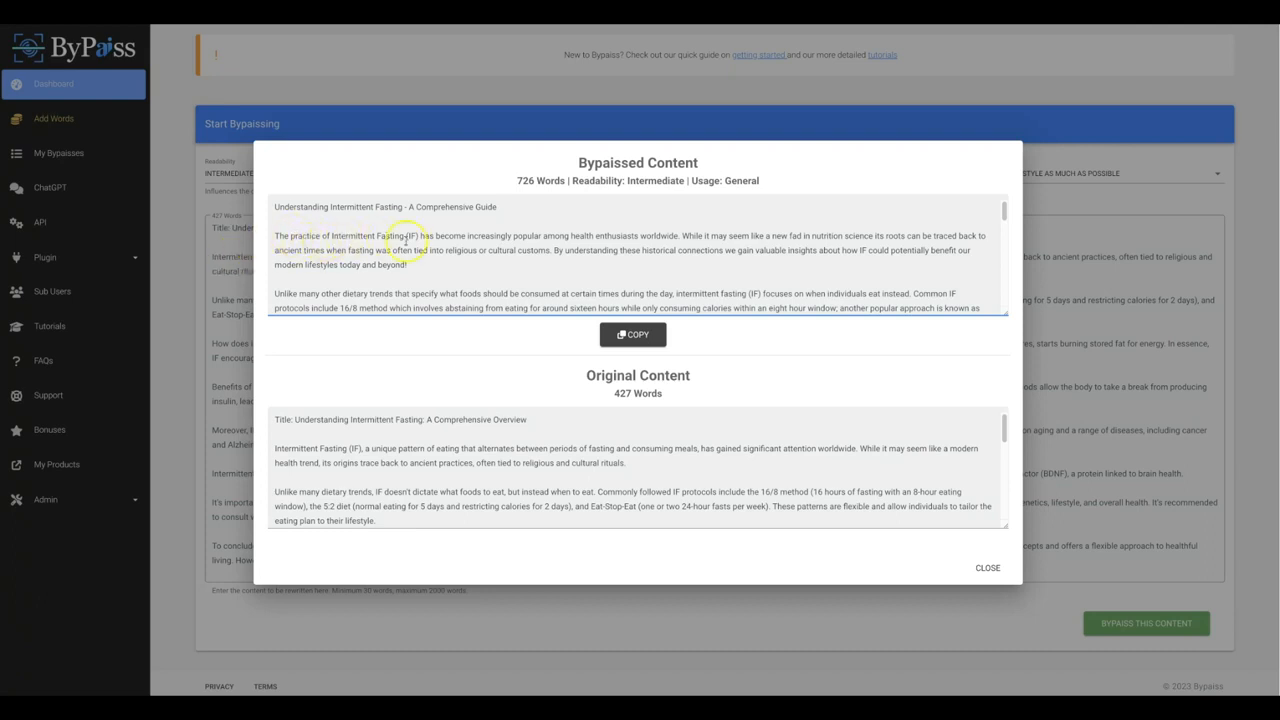
{"action": "mouse_move", "coordinate": [567, 238]}
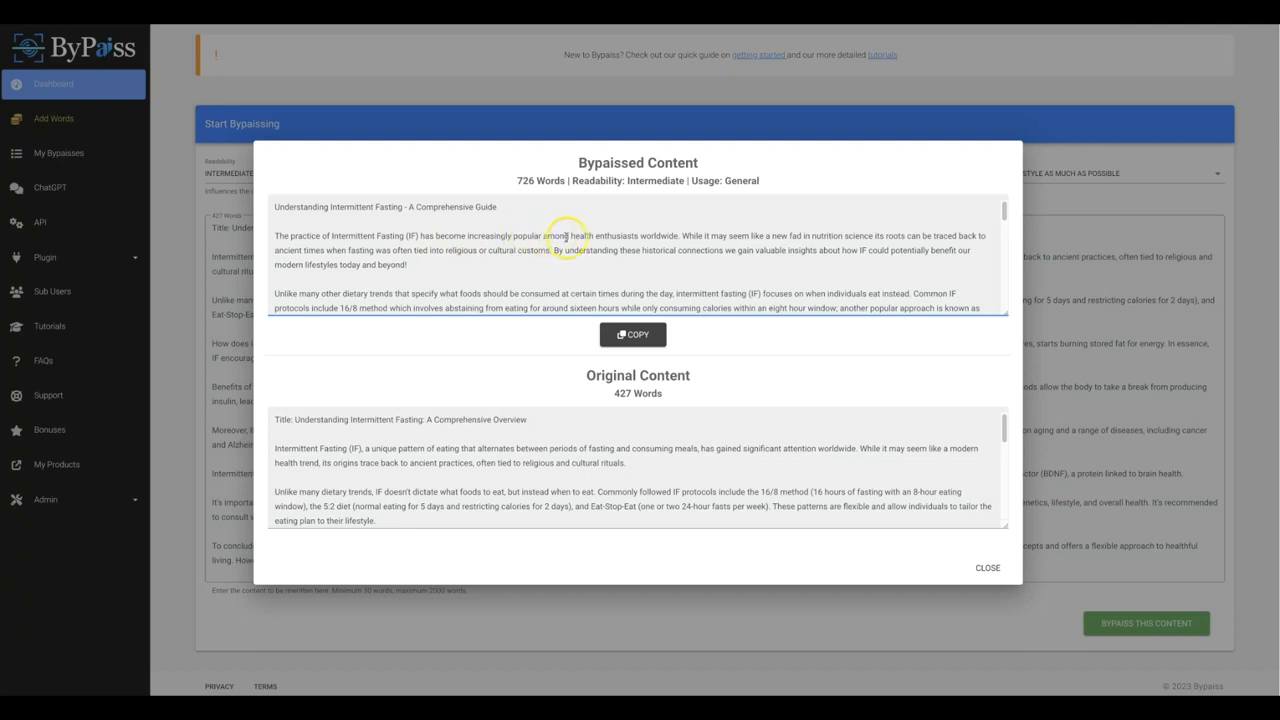
{"action": "mouse_move", "coordinate": [695, 240]}
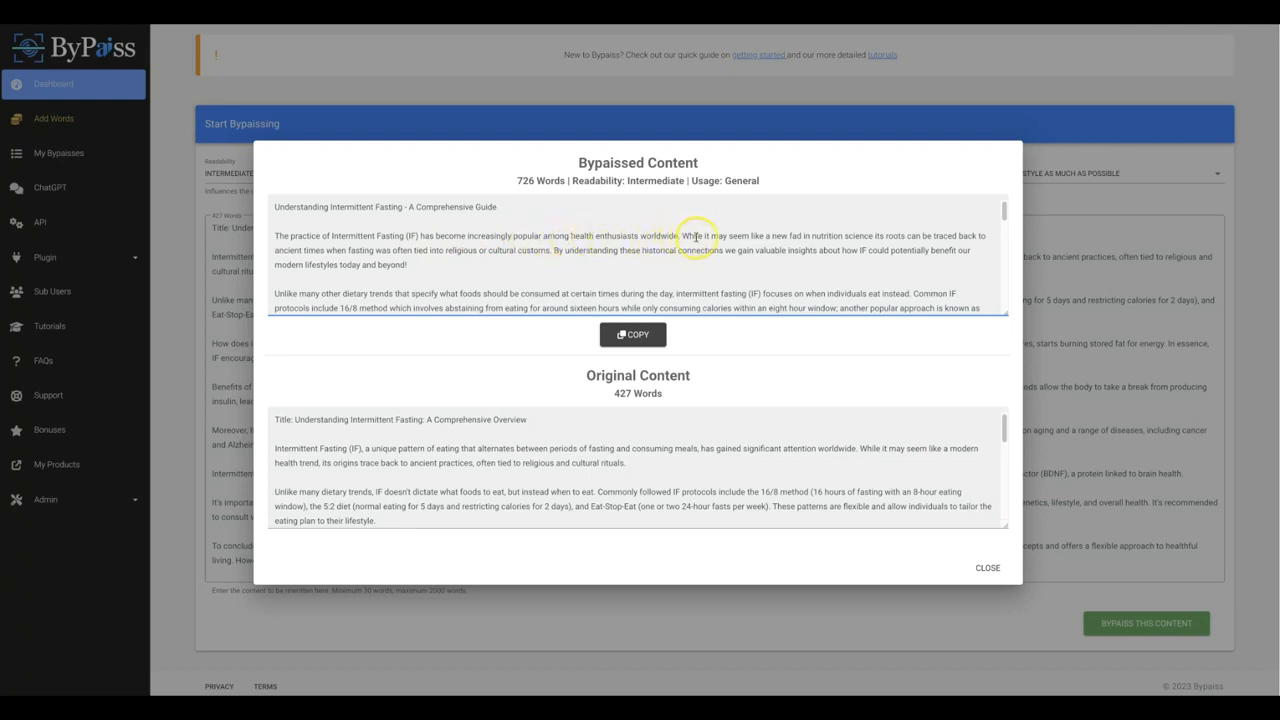
{"action": "mouse_move", "coordinate": [830, 240]}
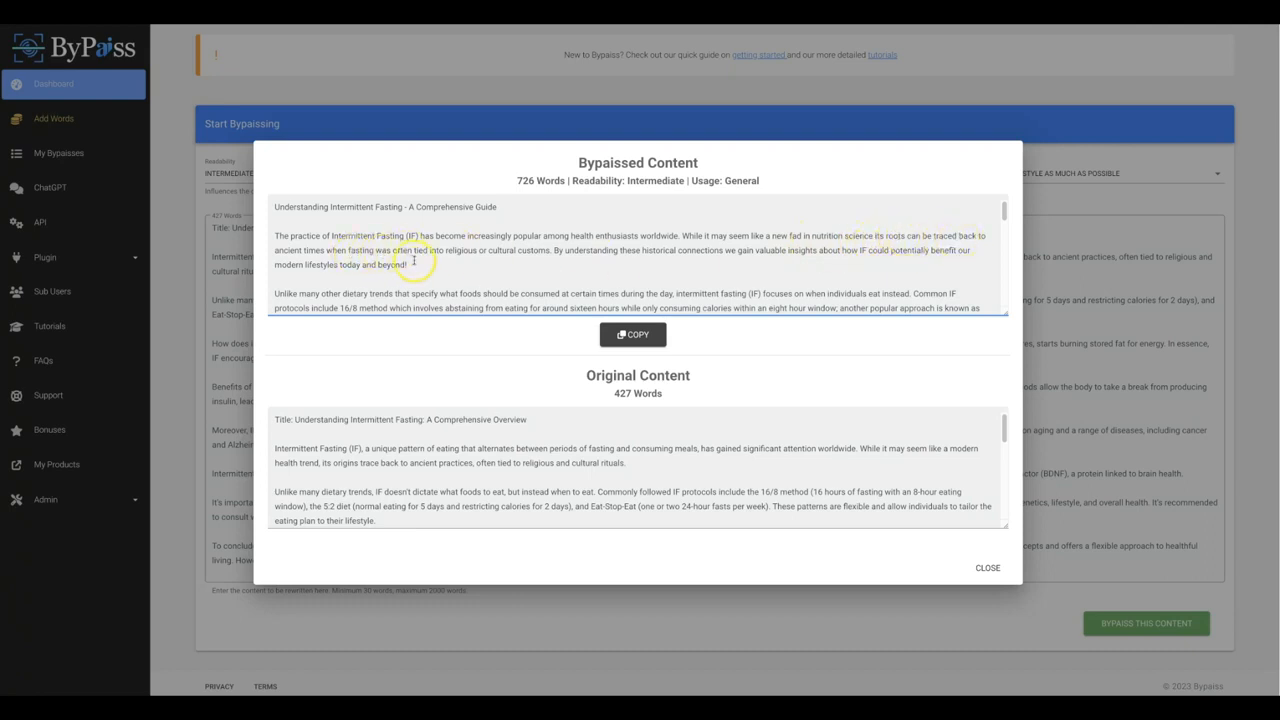
{"action": "mouse_move", "coordinate": [538, 257]}
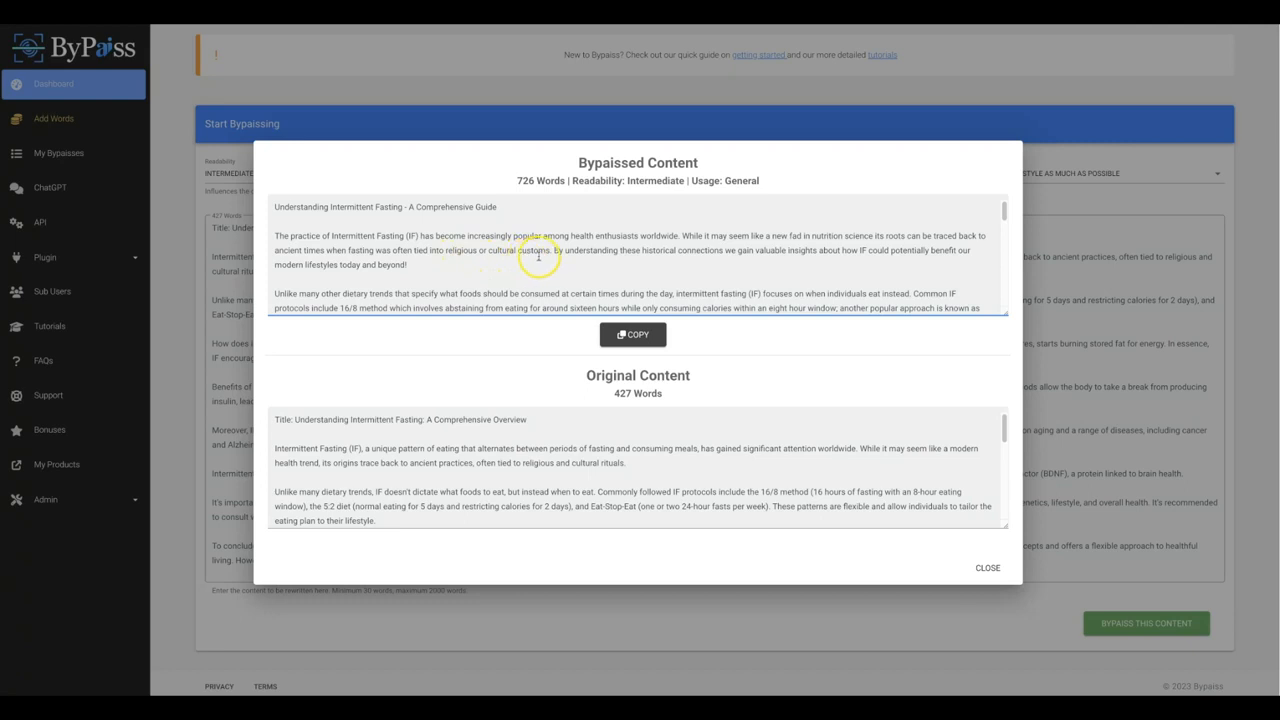
{"action": "mouse_move", "coordinate": [672, 250]}
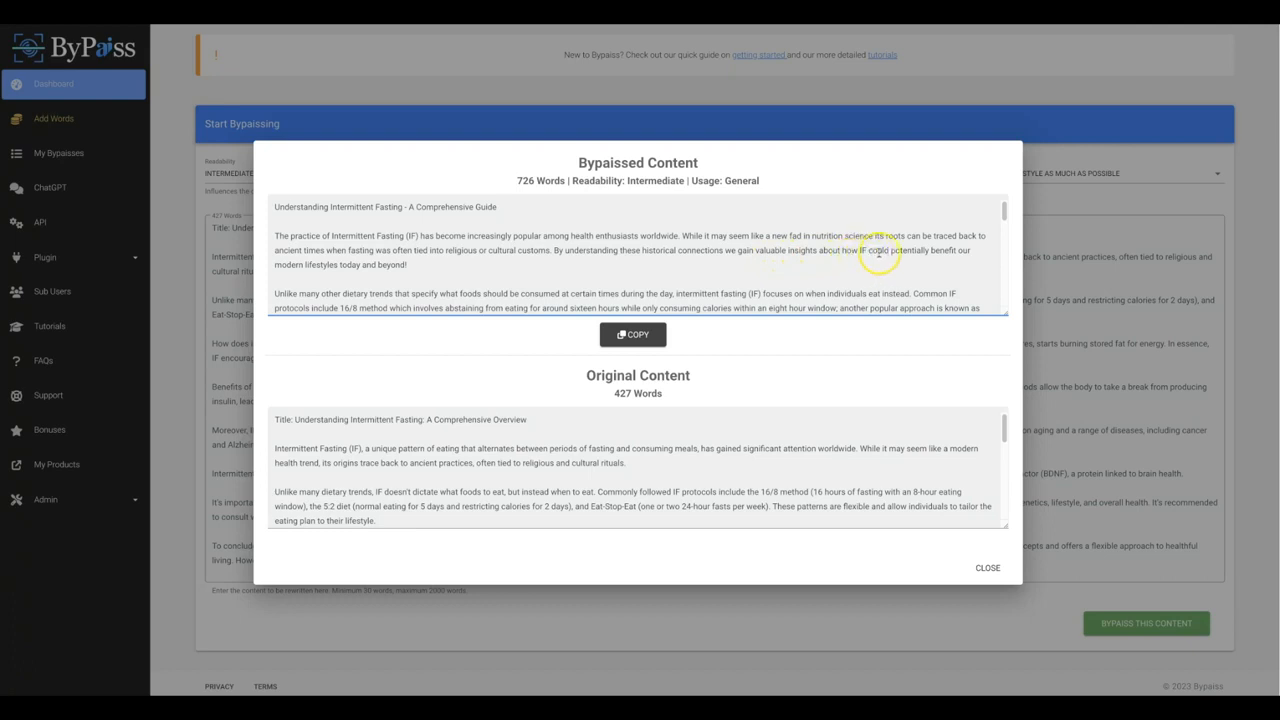
{"action": "mouse_move", "coordinate": [350, 256]}
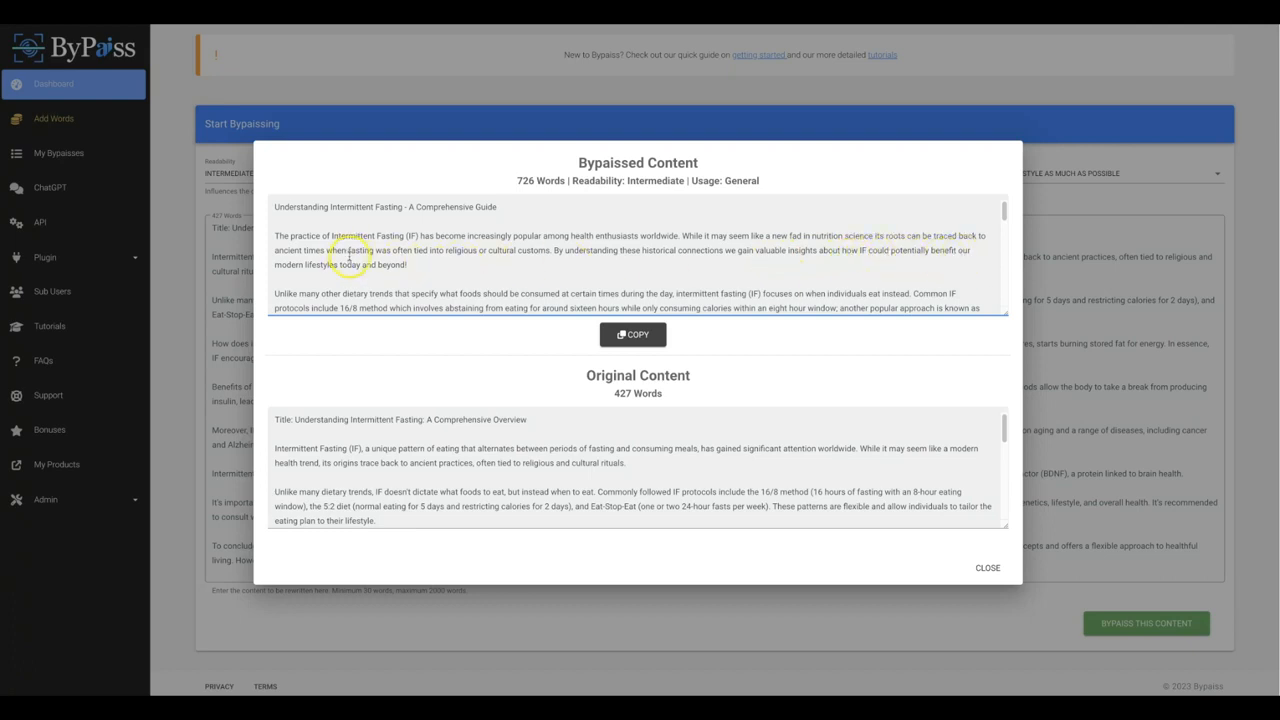
{"action": "mouse_move", "coordinate": [435, 434]}
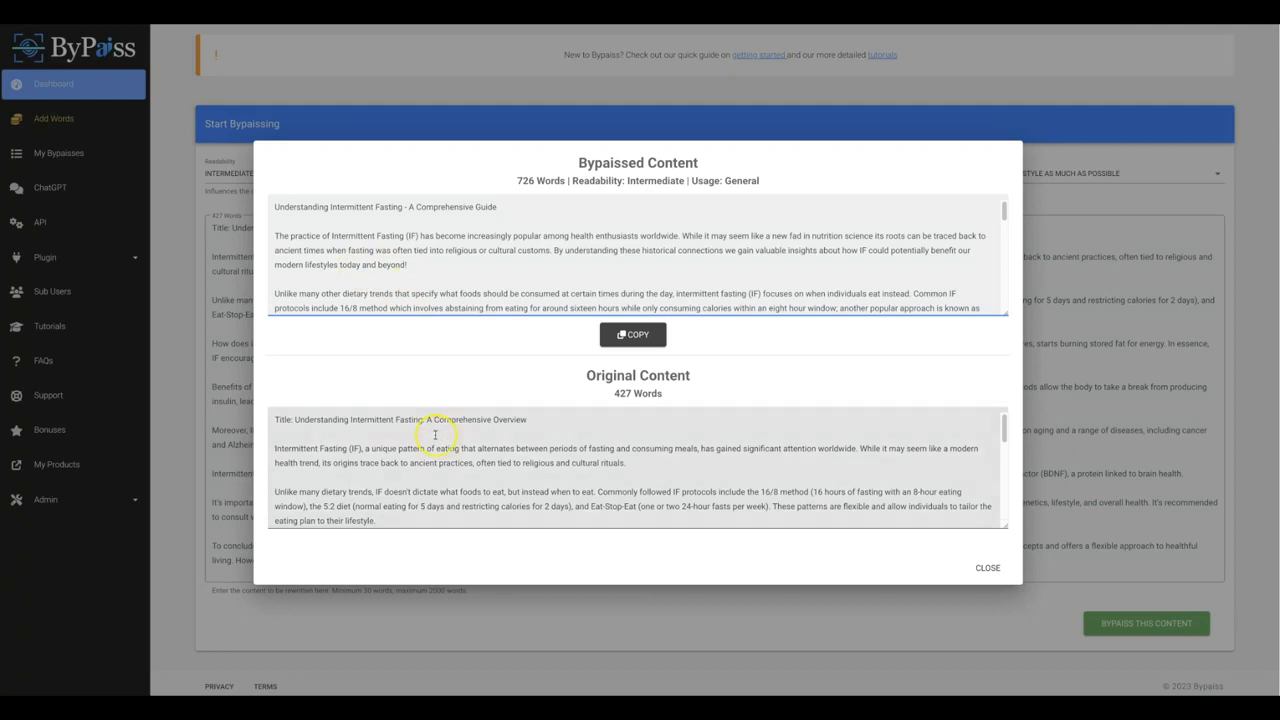
{"action": "mouse_move", "coordinate": [323, 451]}
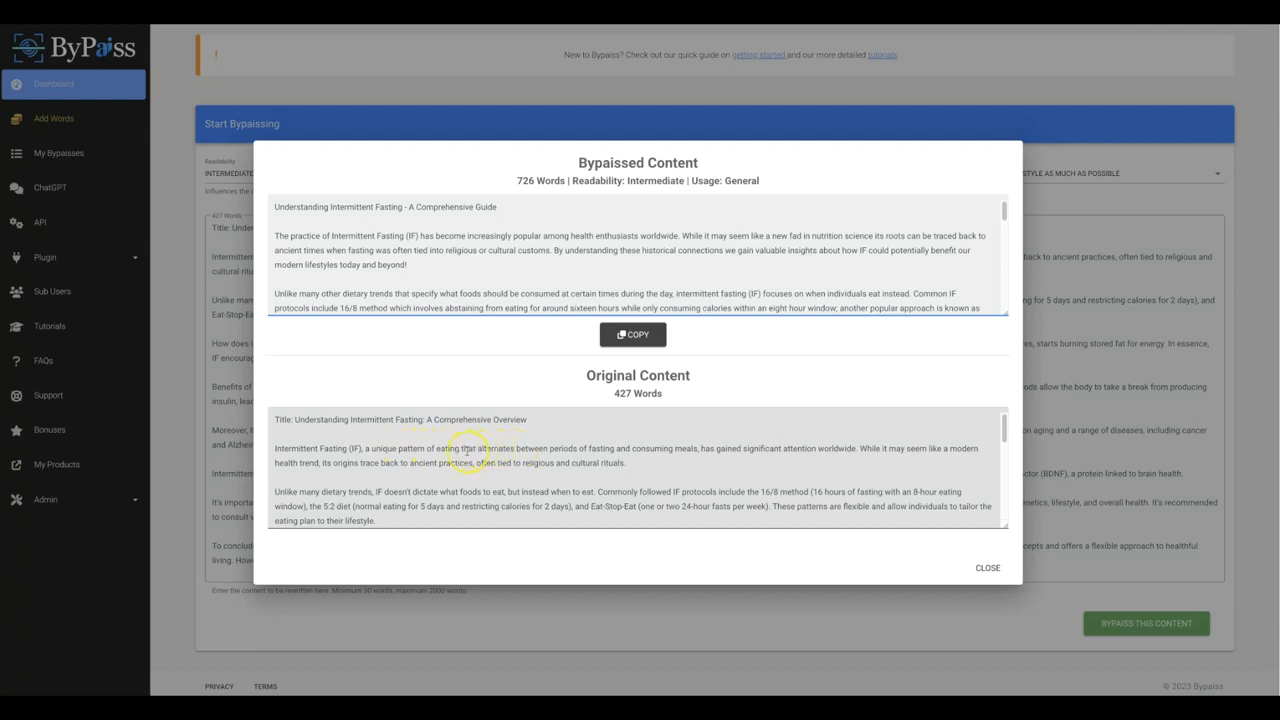
{"action": "mouse_move", "coordinate": [648, 455]}
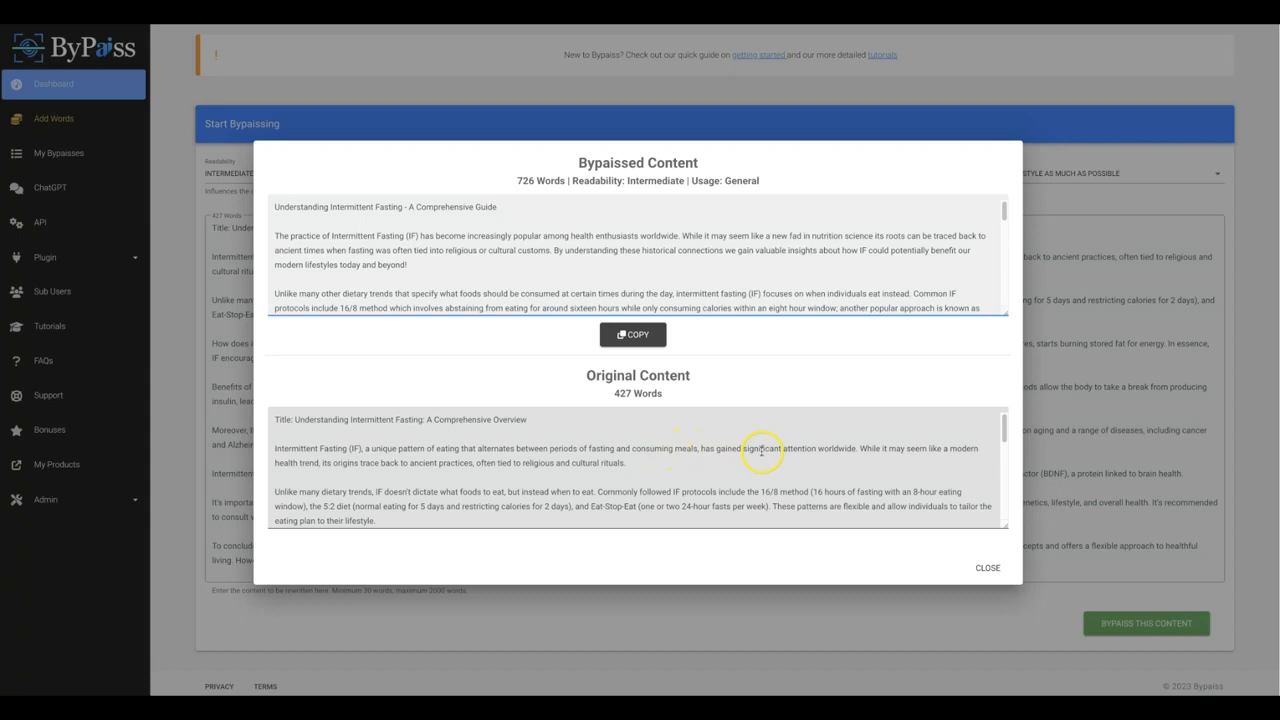
{"action": "mouse_move", "coordinate": [883, 448]}
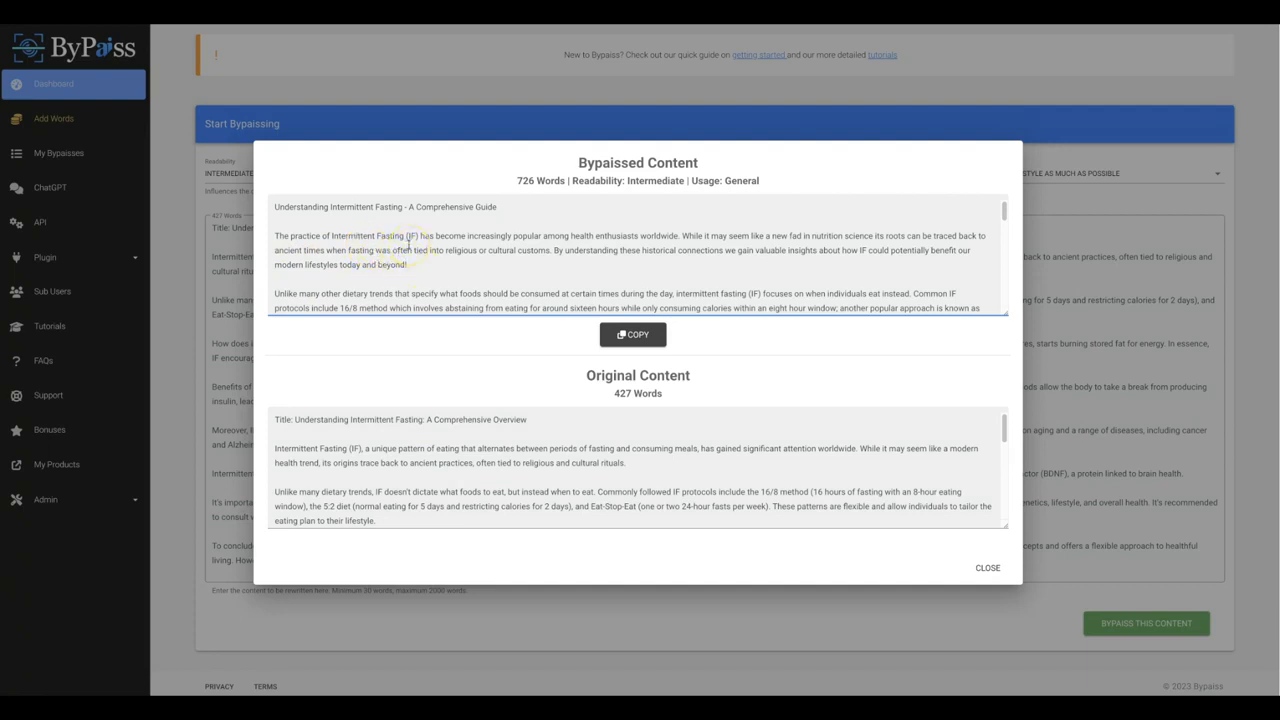
{"action": "mouse_move", "coordinate": [435, 248]}
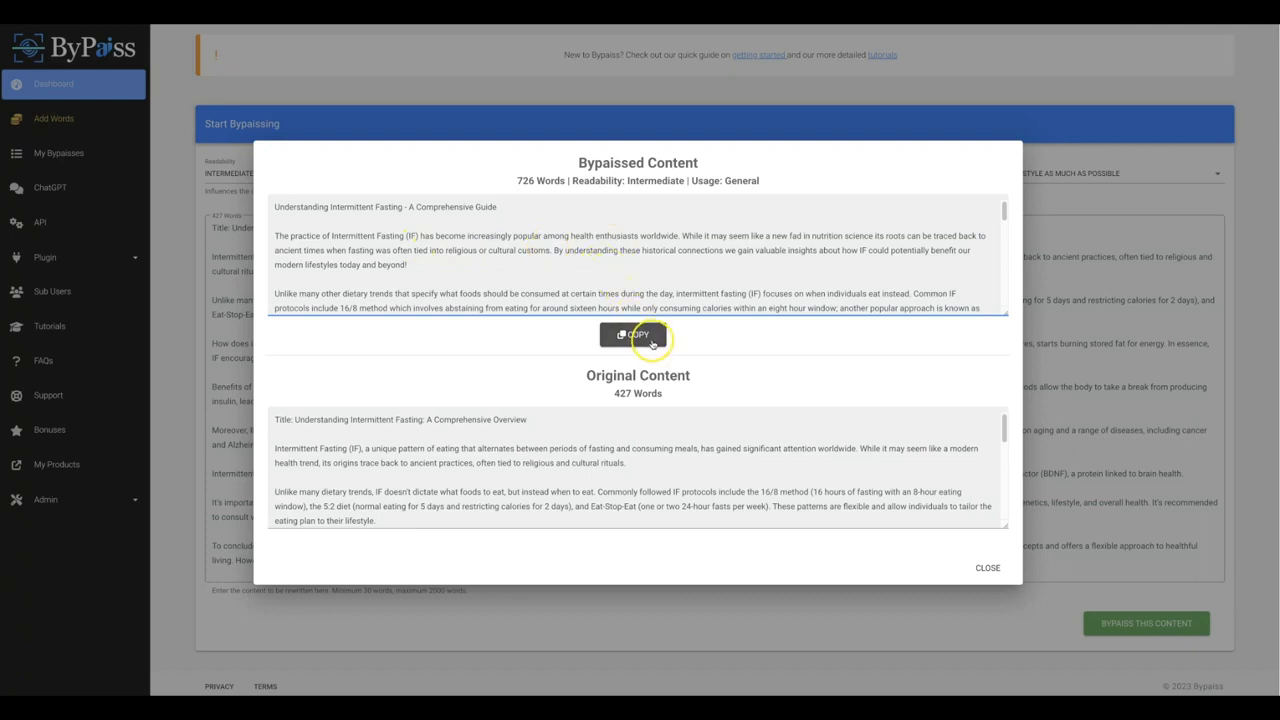
Copy the rewritten fasting article, check it in GPTZero, and highlight the human-written verdict.
{"action": "left_click", "coordinate": [633, 334]}
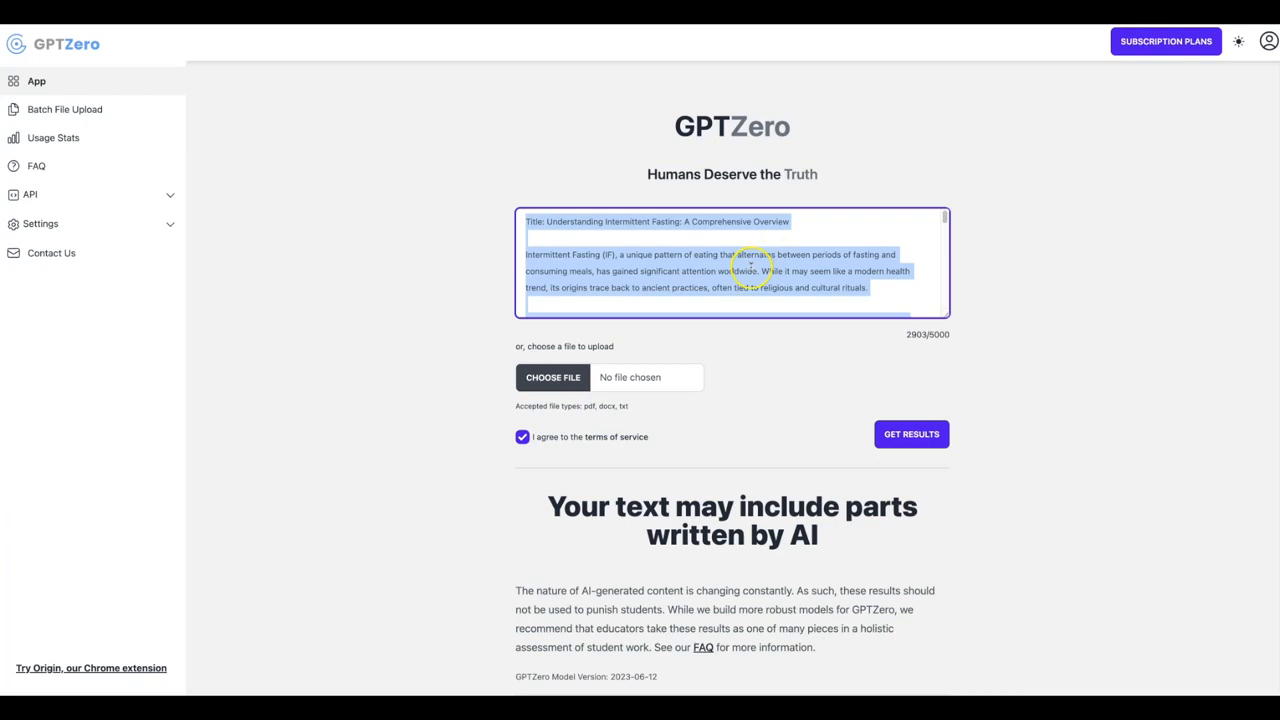
{"action": "left_click", "coordinate": [904, 433]}
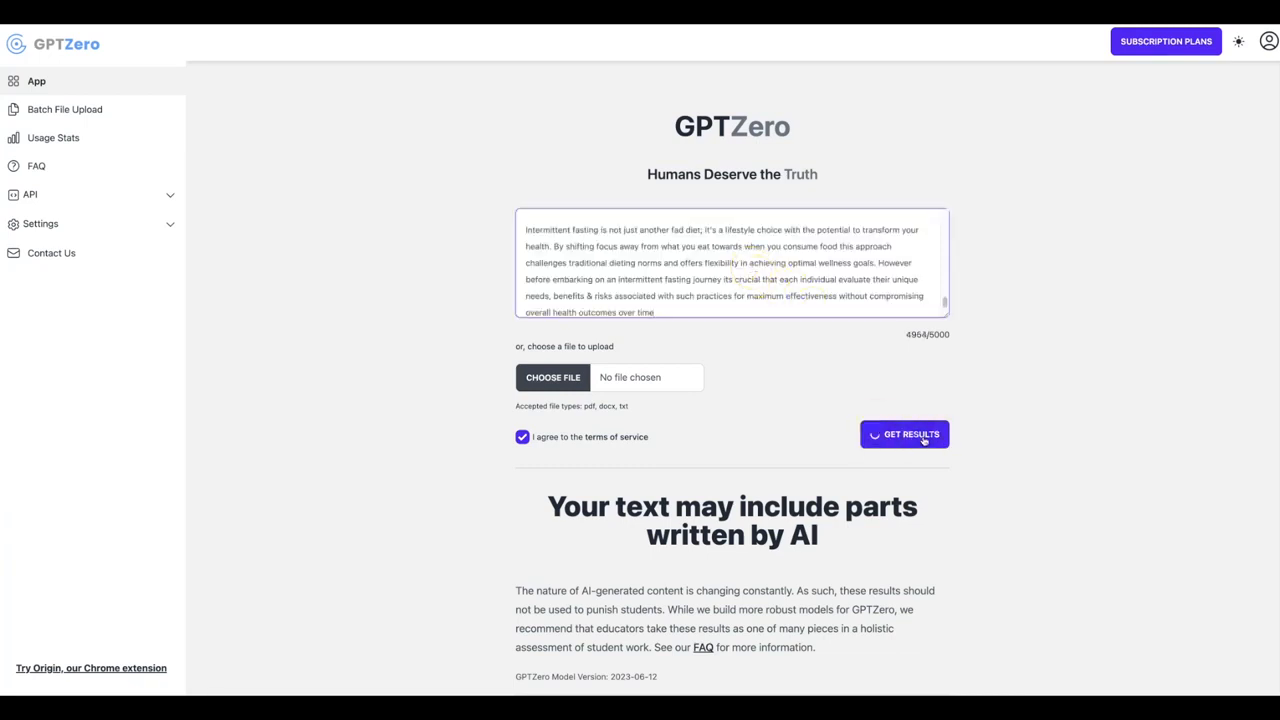
{"action": "left_click", "coordinate": [904, 434]}
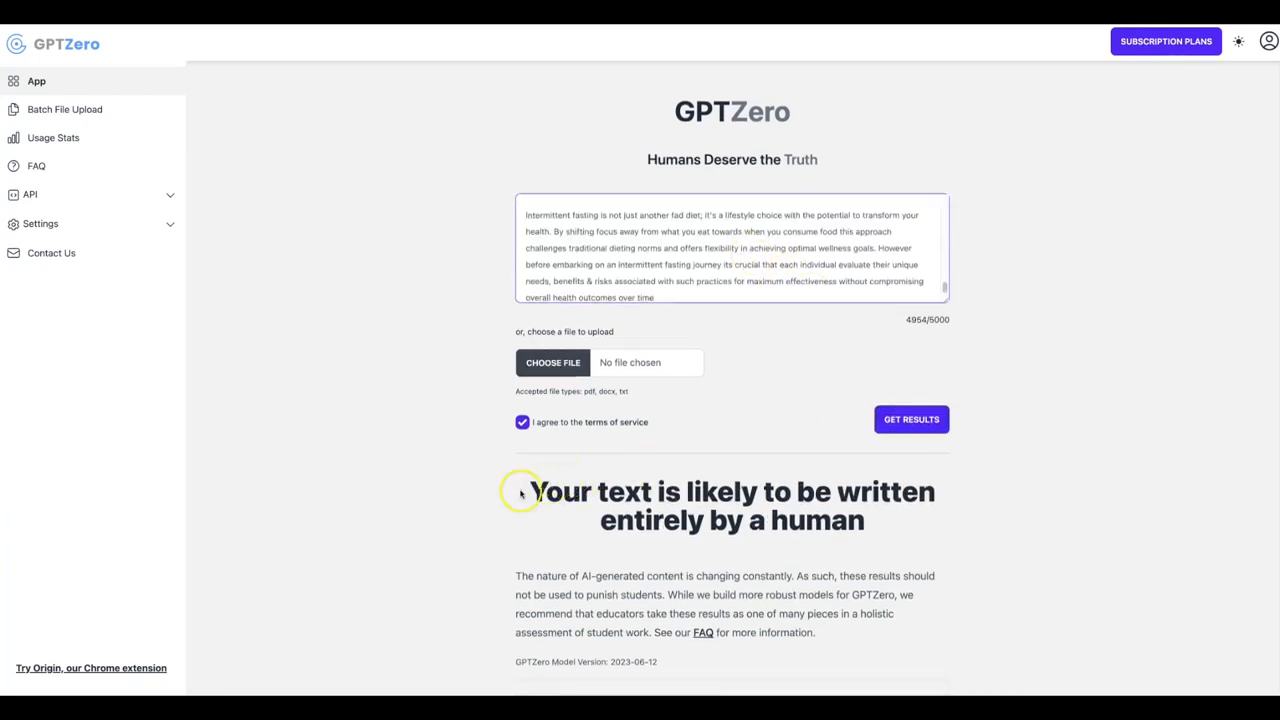
{"action": "left_click_drag", "start_coordinate": [528, 491], "coordinate": [895, 491]}
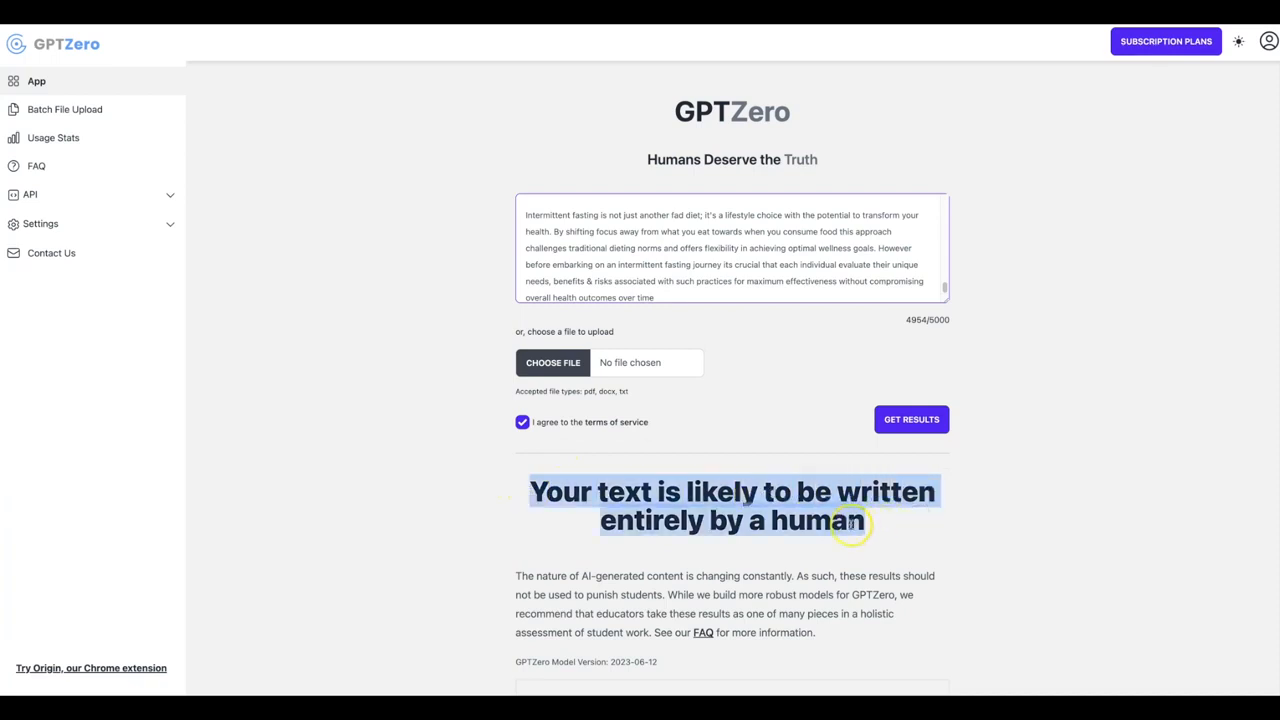
{"action": "mouse_move", "coordinate": [785, 387]}
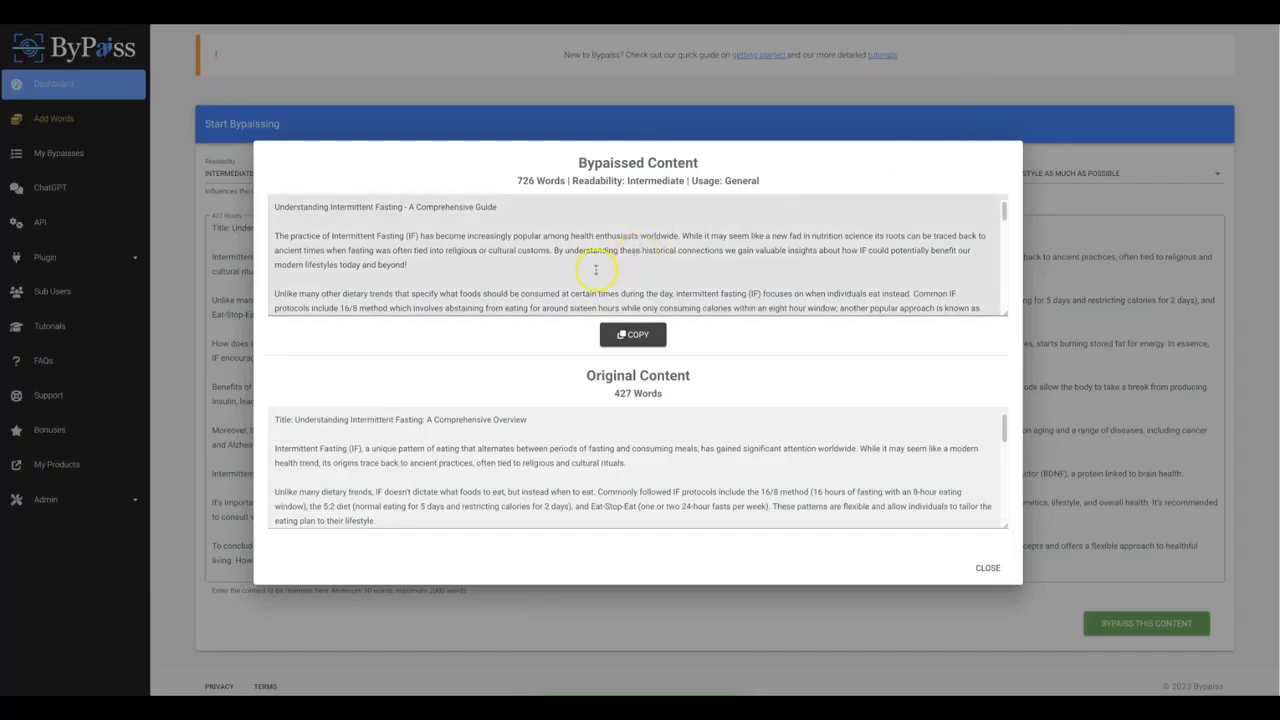
{"action": "mouse_move", "coordinate": [505, 268]}
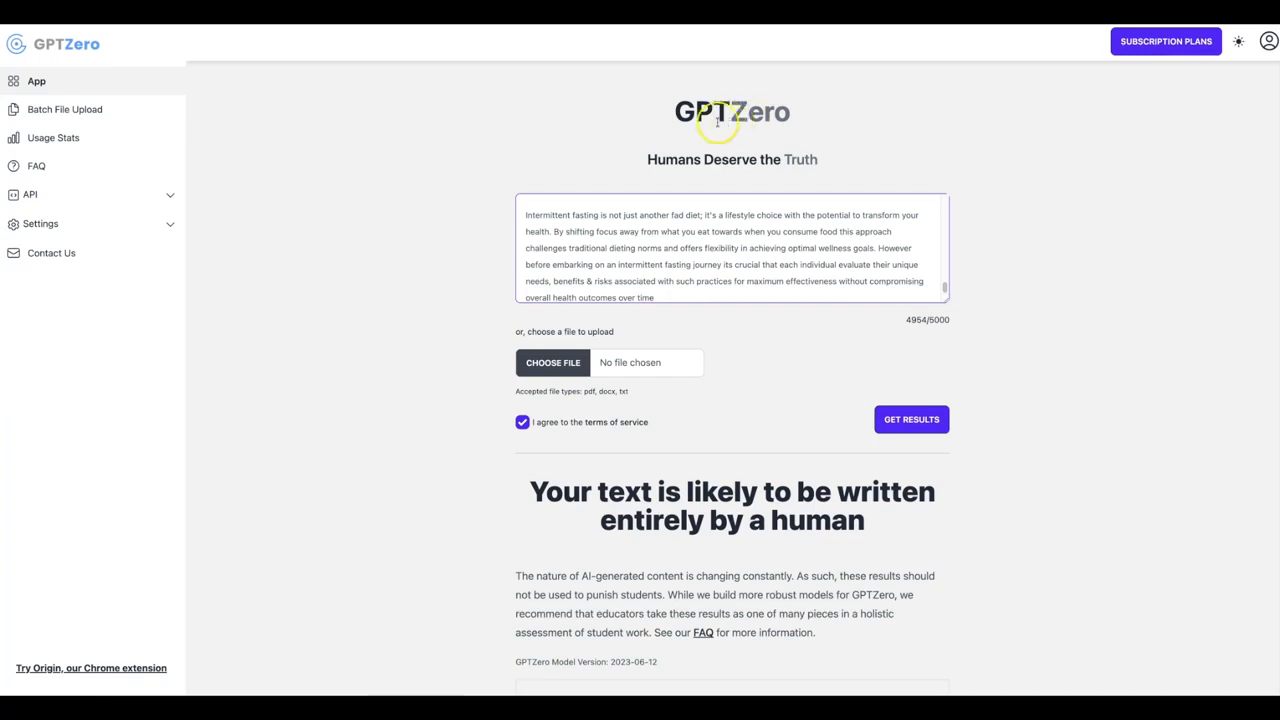
{"action": "mouse_move", "coordinate": [1040, 228]}
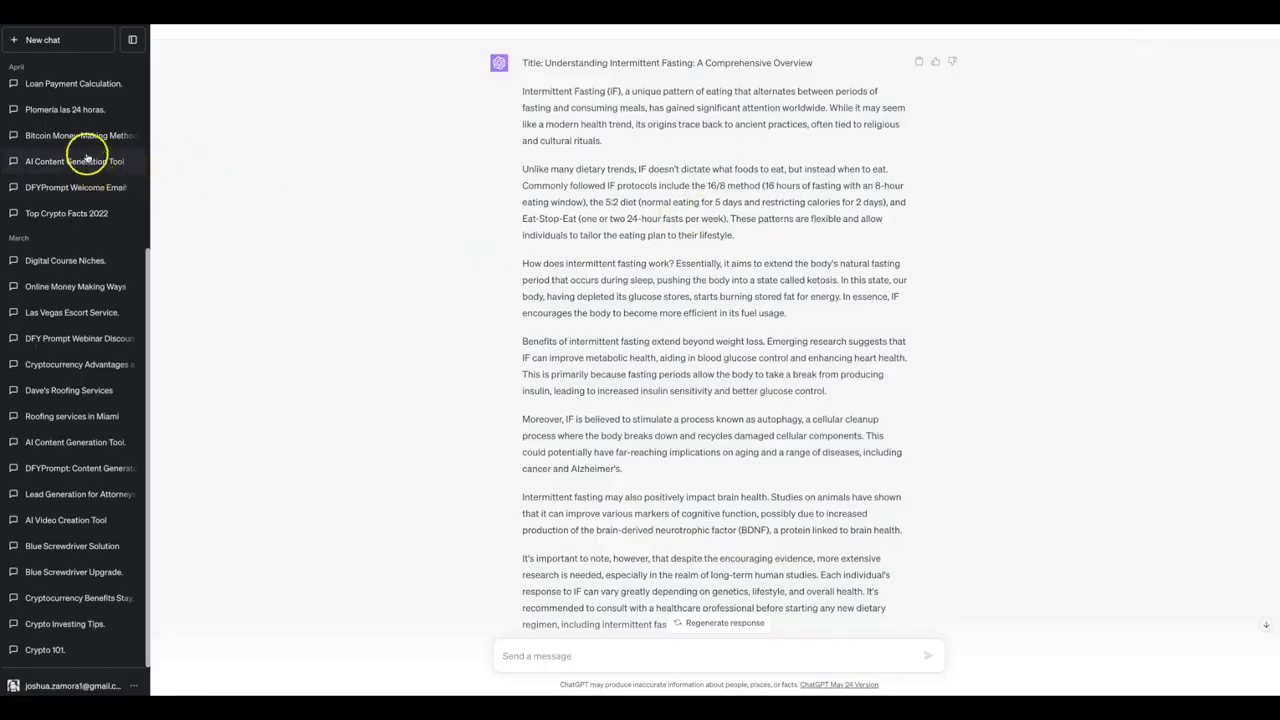
Show the original ChatGPT fasting article, then return to the Bypass comparison.
{"action": "left_click", "coordinate": [43, 39]}
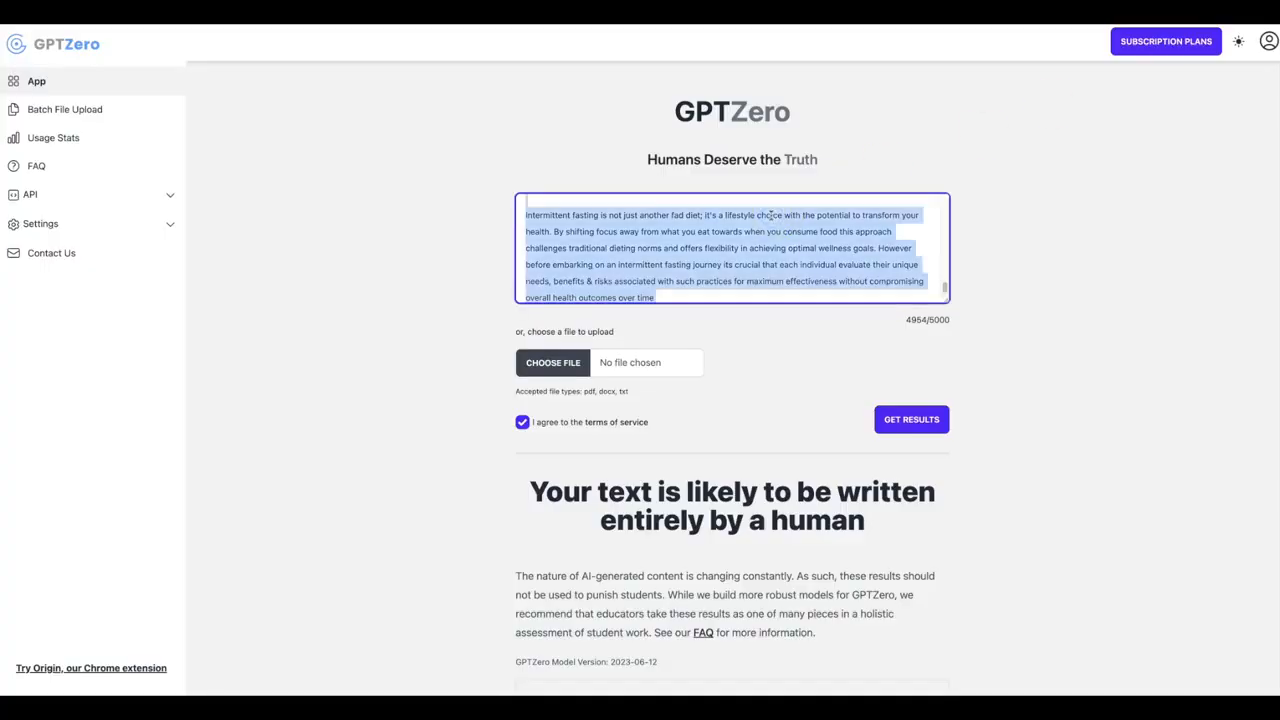
{"action": "left_click", "coordinate": [911, 419]}
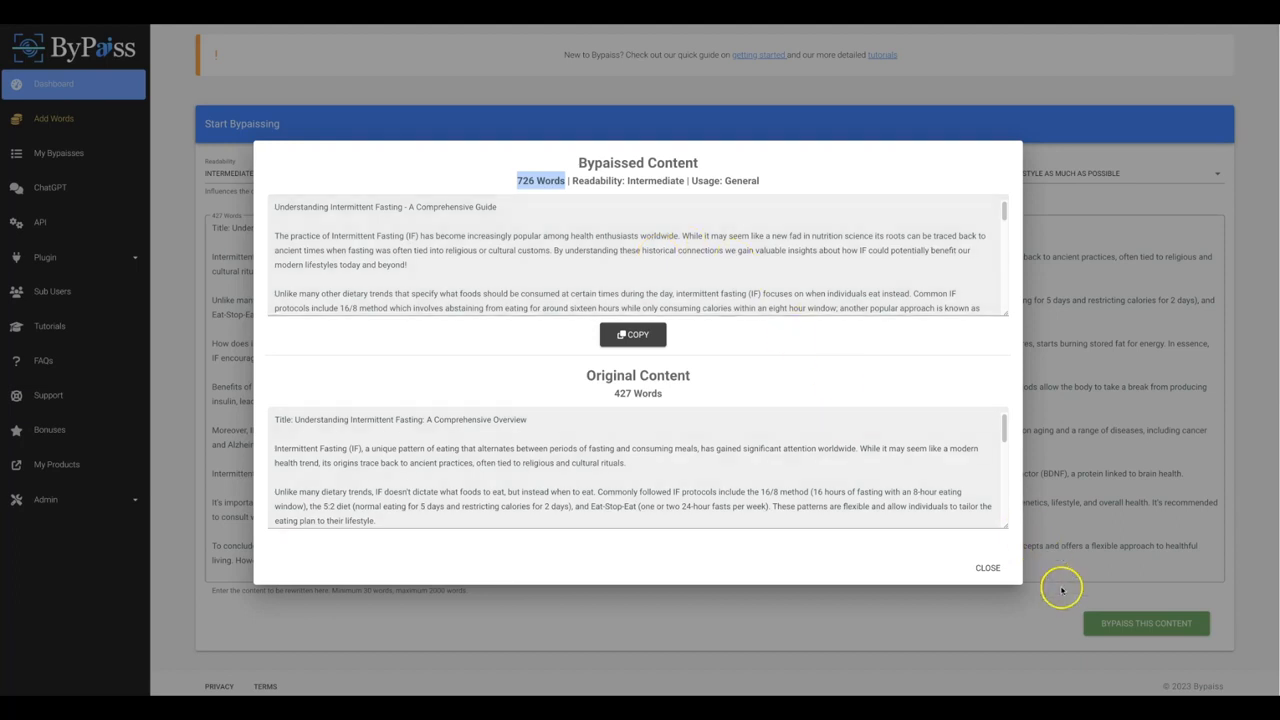
Close the fasting comparison and rewrite the 589-word skincare article into 955 words.
{"action": "left_click", "coordinate": [987, 568]}
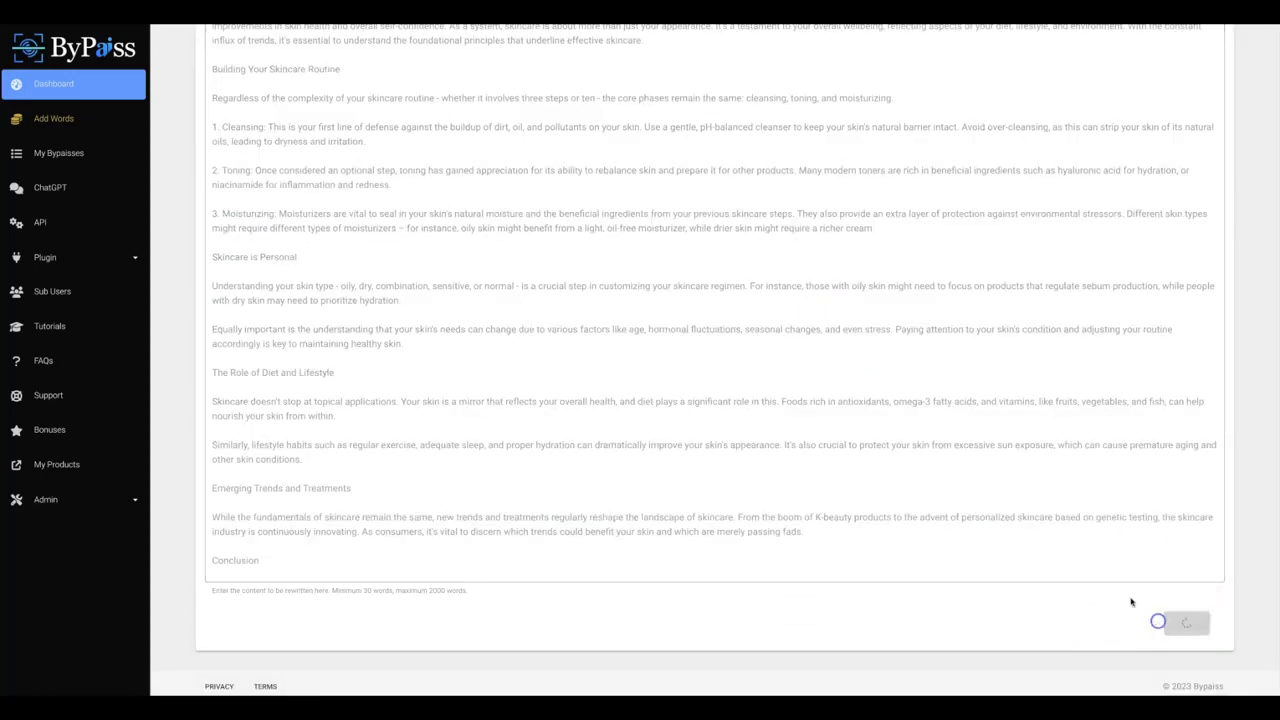
{"action": "left_click", "coordinate": [1146, 623]}
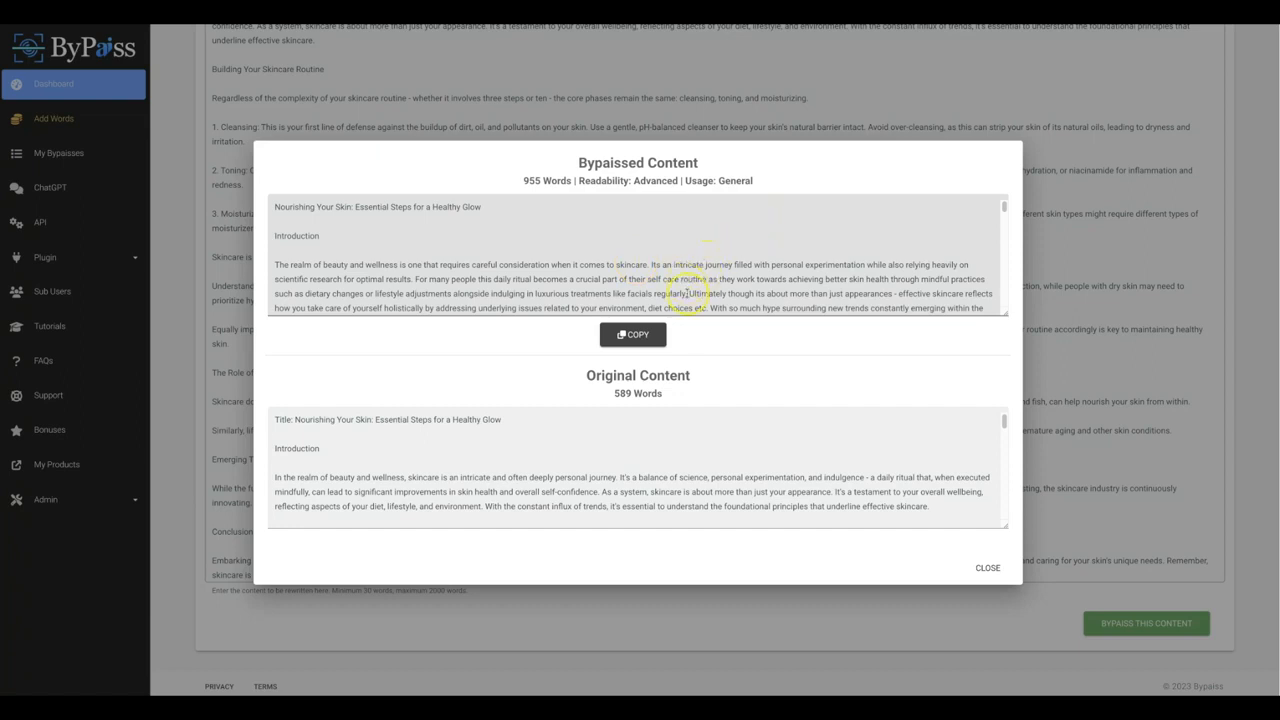
{"action": "mouse_move", "coordinate": [618, 393]}
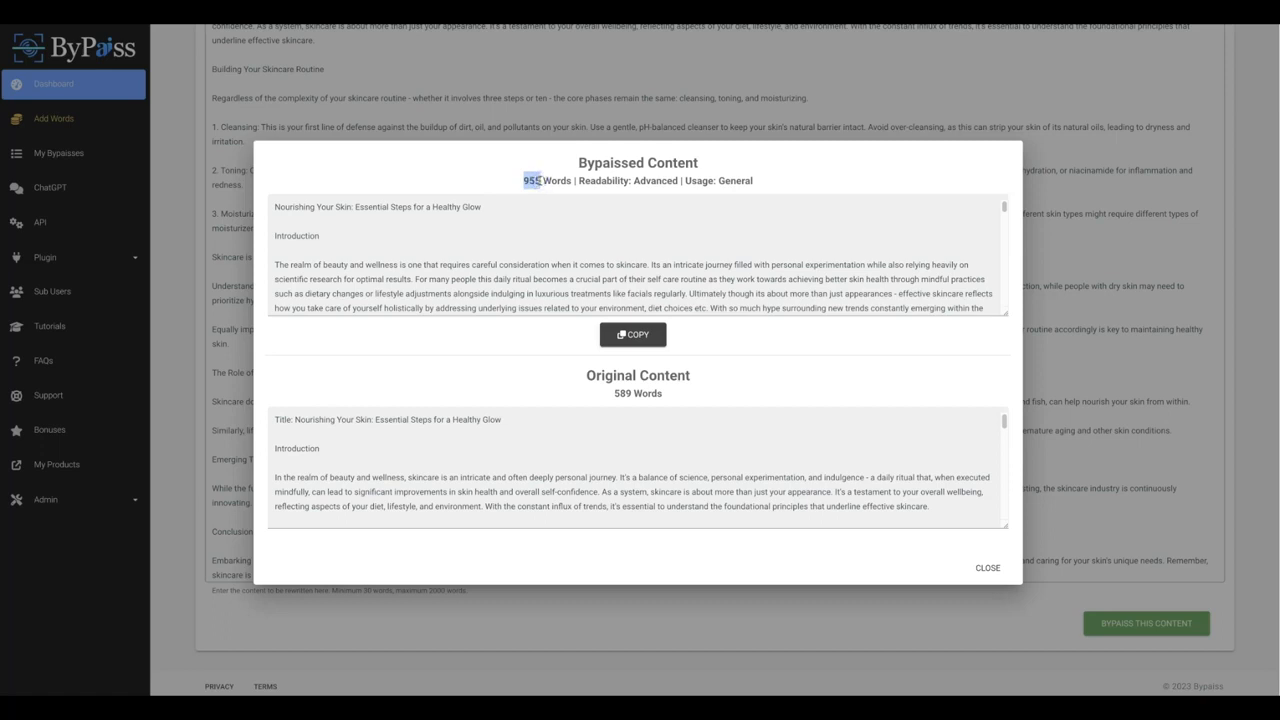
{"action": "mouse_move", "coordinate": [556, 256]}
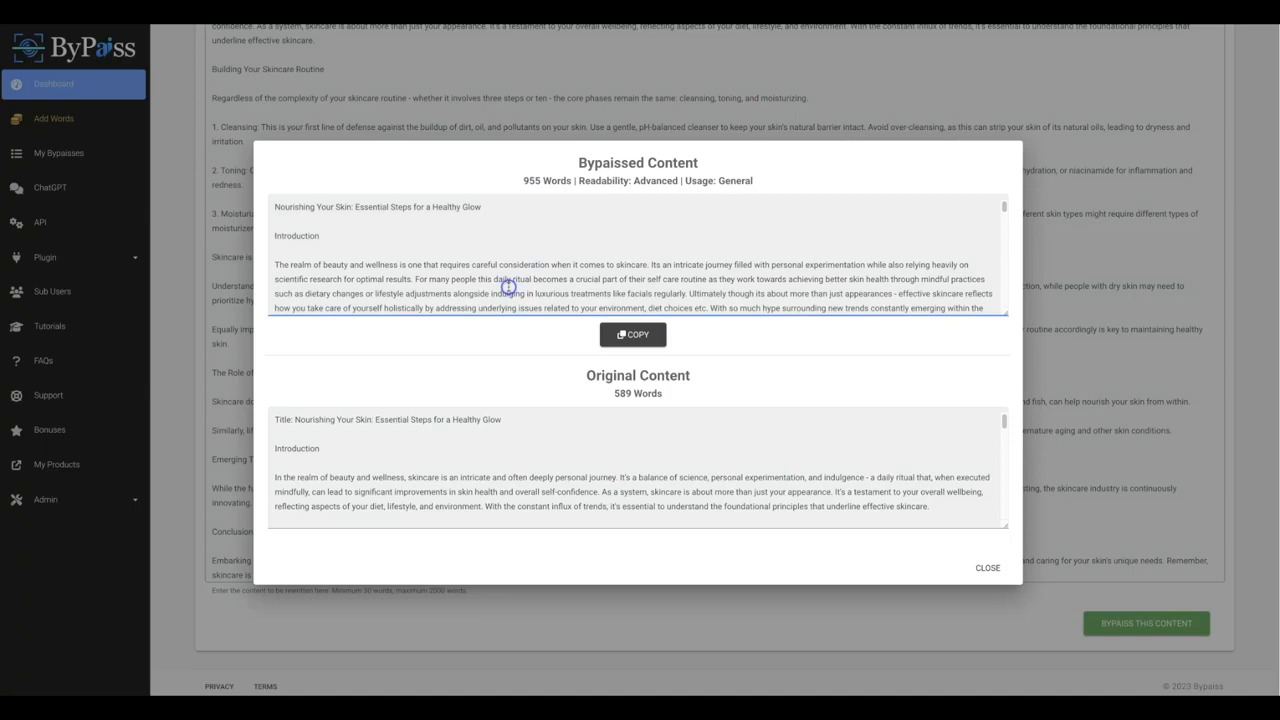
Copy the 955-word skincare rewrite and get GPTZero's likely-human verdict.
{"action": "left_click", "coordinate": [633, 334]}
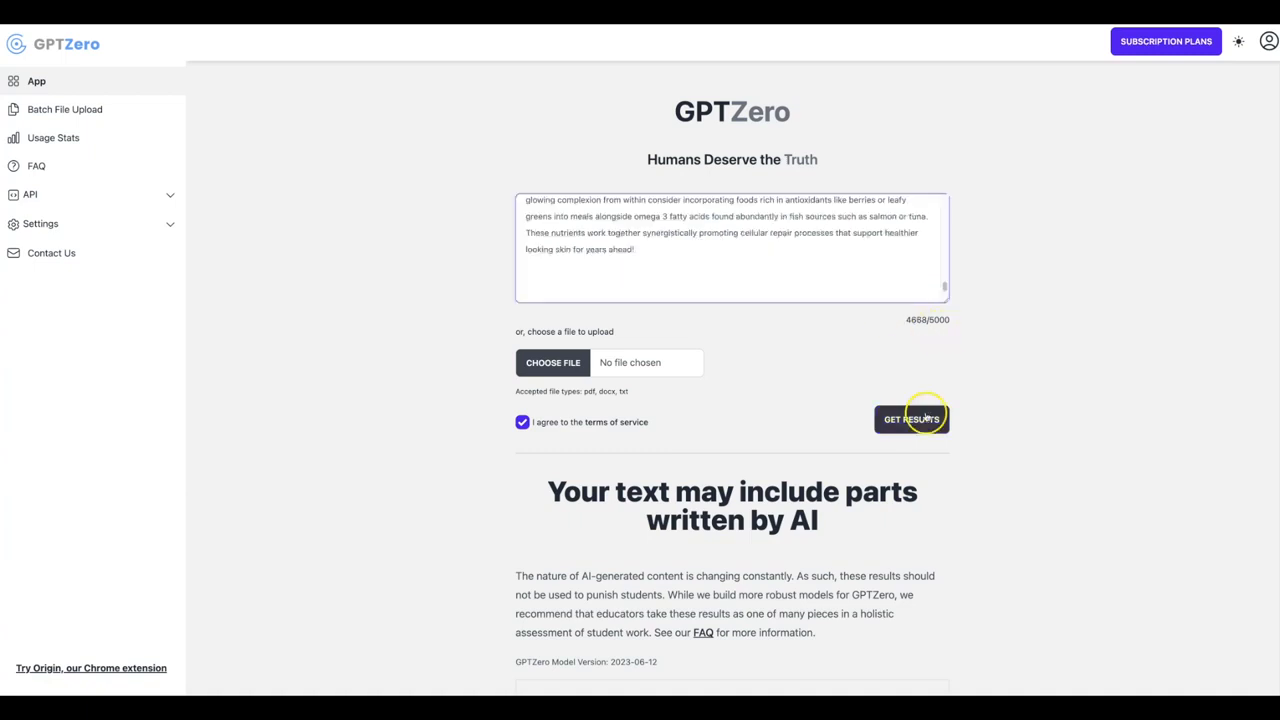
{"action": "left_click", "coordinate": [911, 418]}
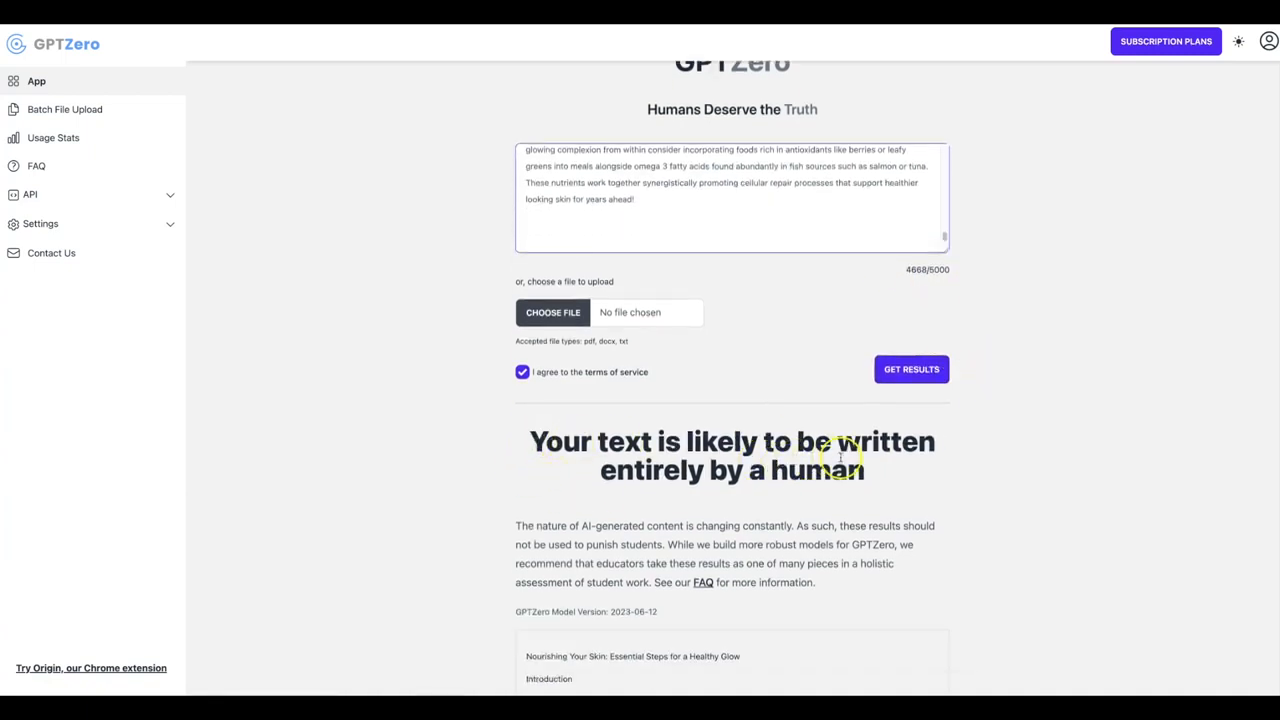
{"action": "mouse_move", "coordinate": [770, 478]}
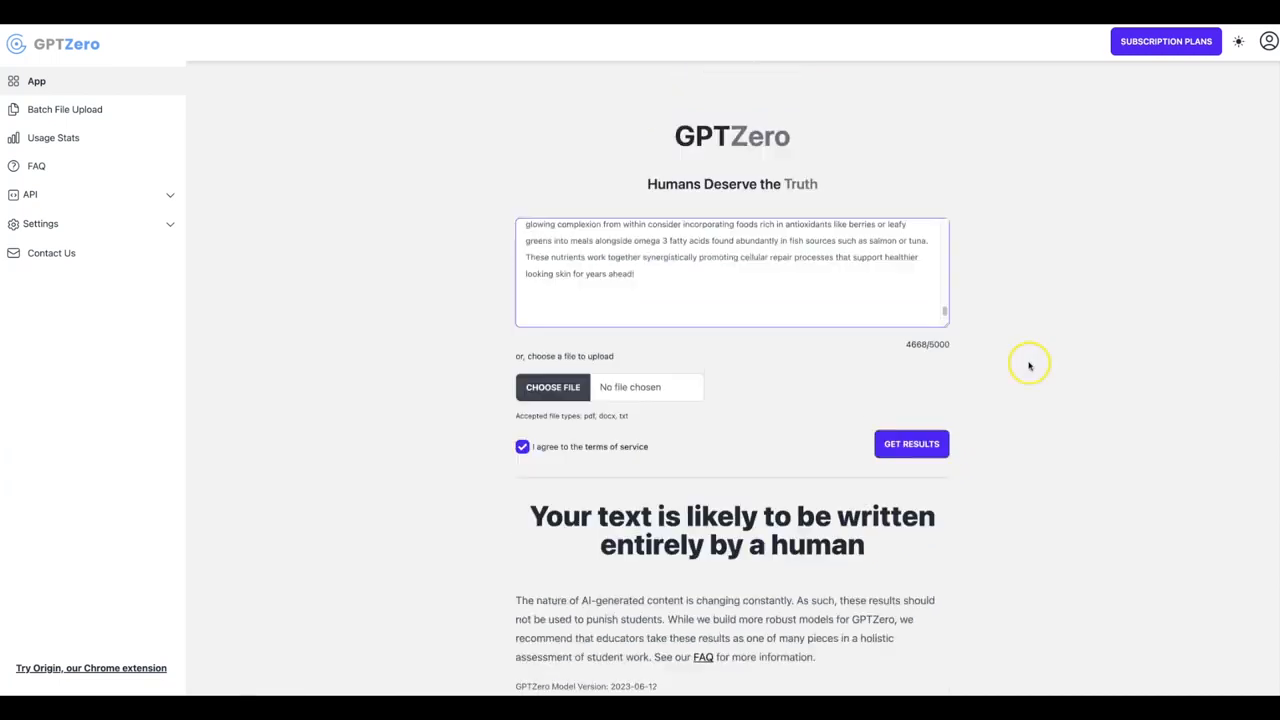
{"action": "mouse_move", "coordinate": [1048, 335]}
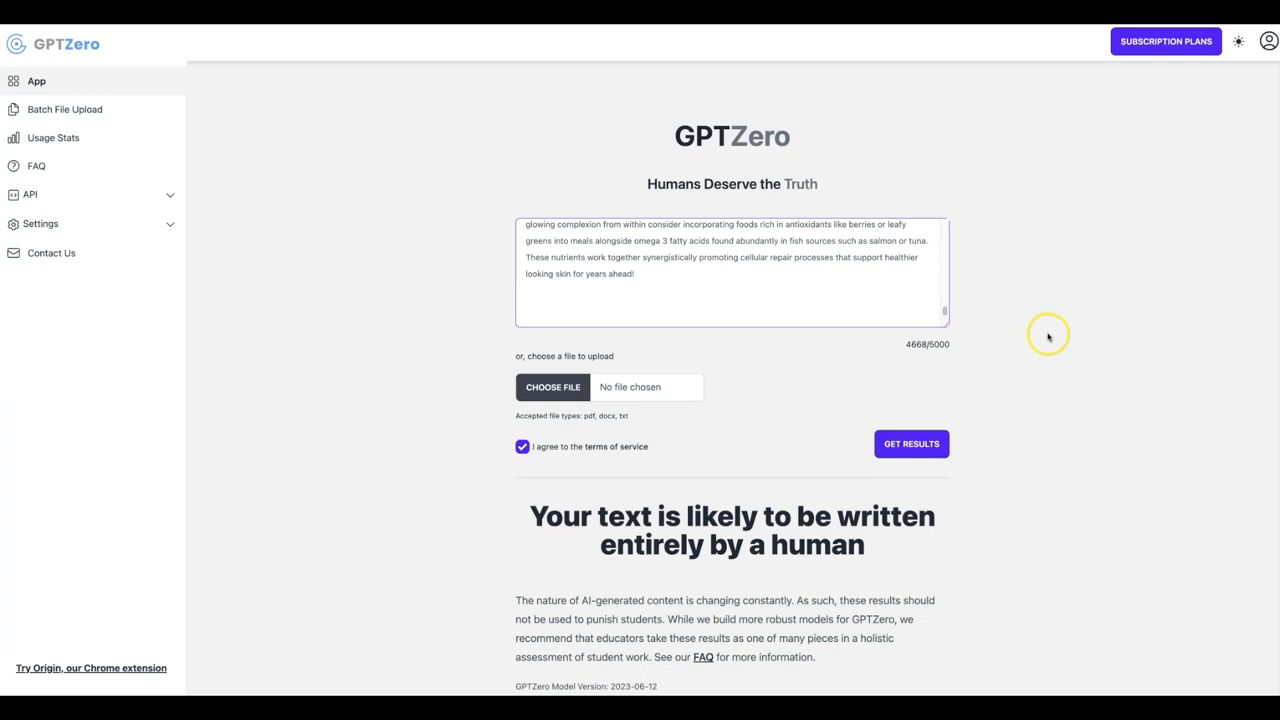
{"action": "mouse_move", "coordinate": [1056, 270]}
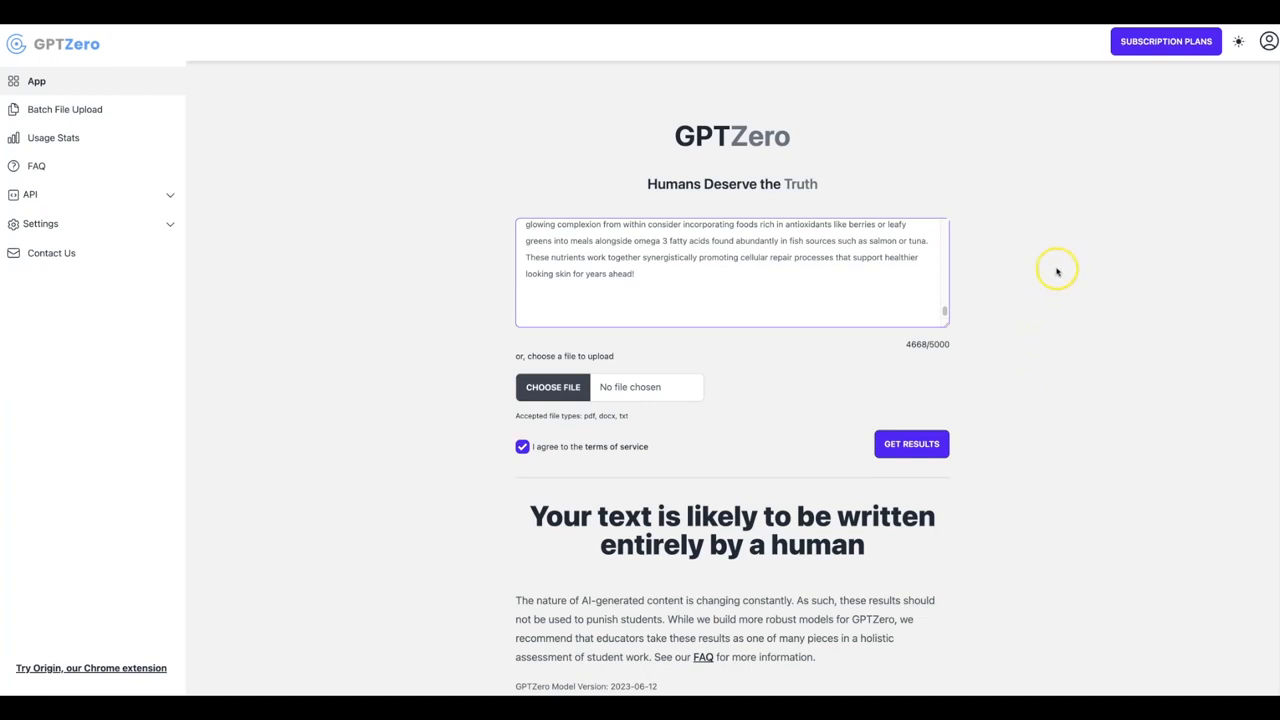
{"action": "mouse_move", "coordinate": [1088, 225]}
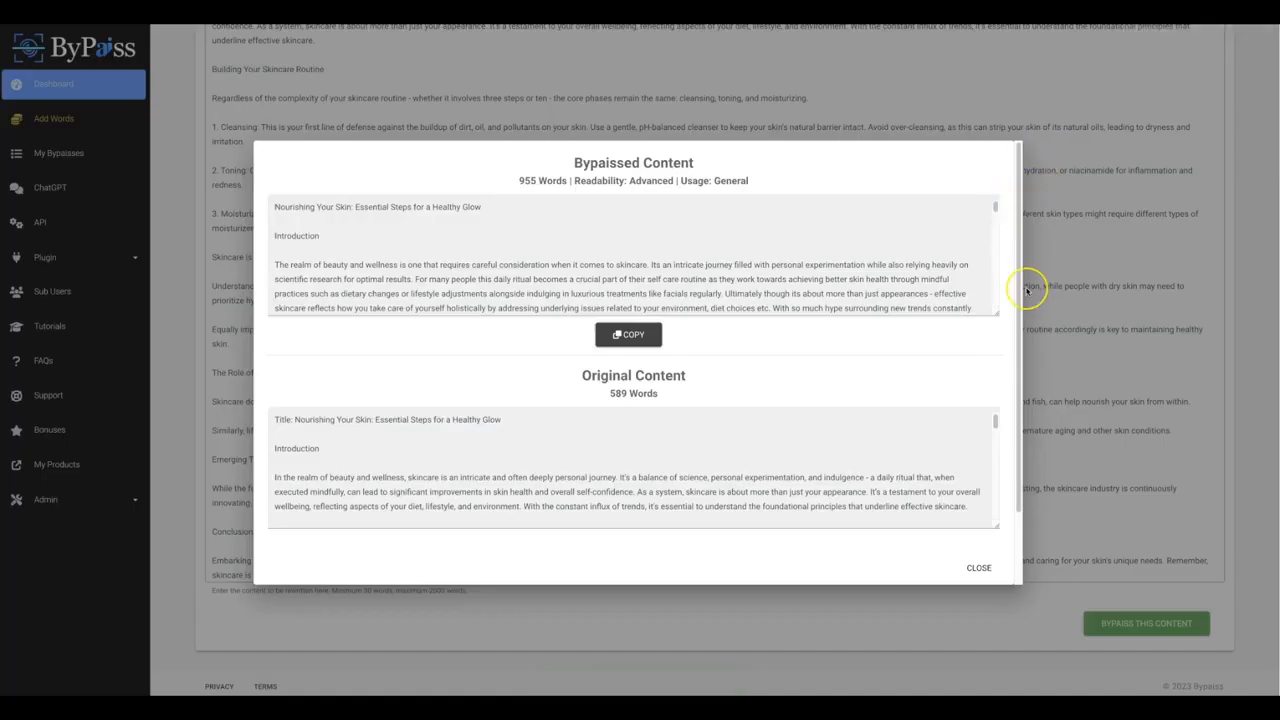
{"action": "mouse_move", "coordinate": [1025, 289]}
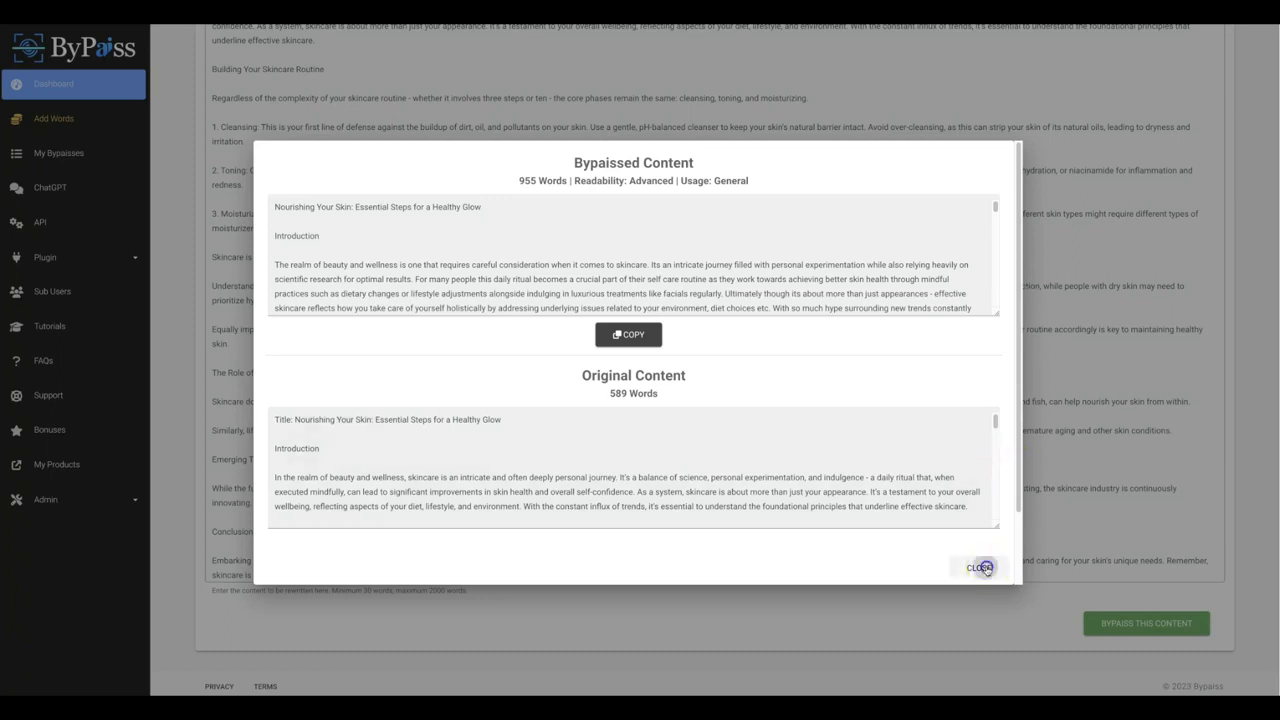
Close the Bypassed Content dialog for the skincare rewrite.
{"action": "left_click", "coordinate": [980, 567]}
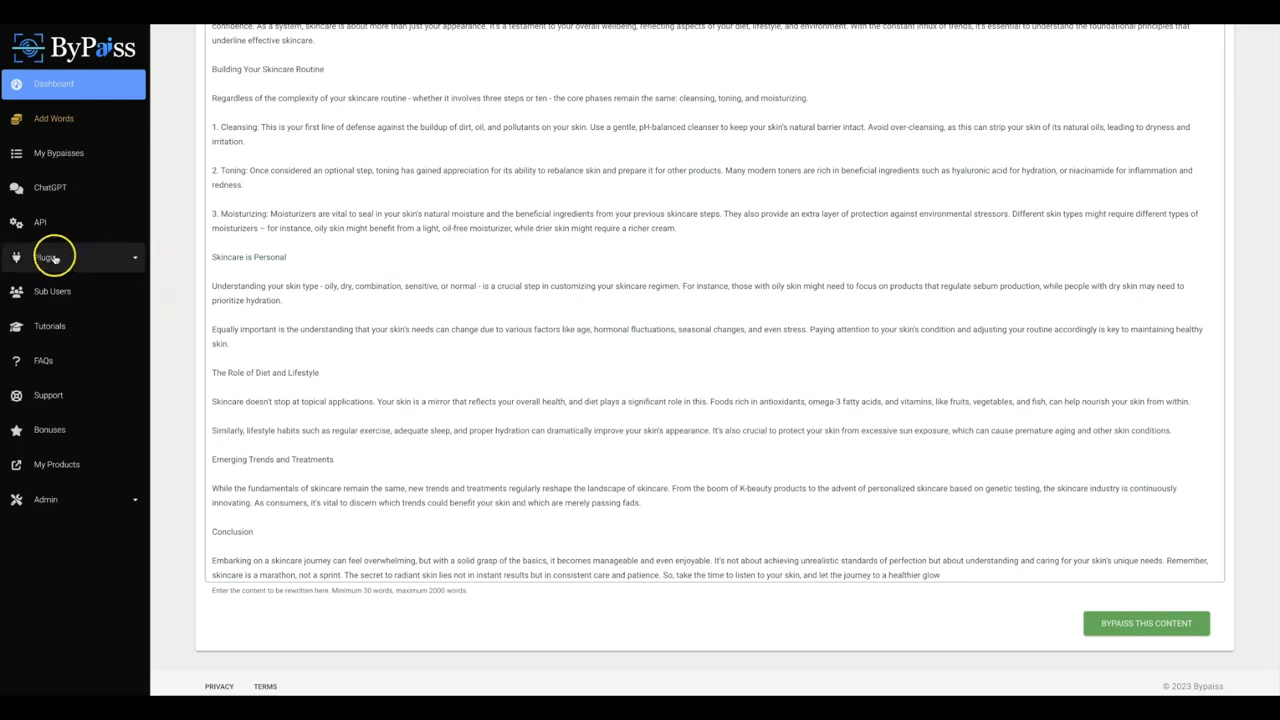
Expand the Plugin section and go to the ChatGPT prompt page.
{"action": "left_click", "coordinate": [55, 257]}
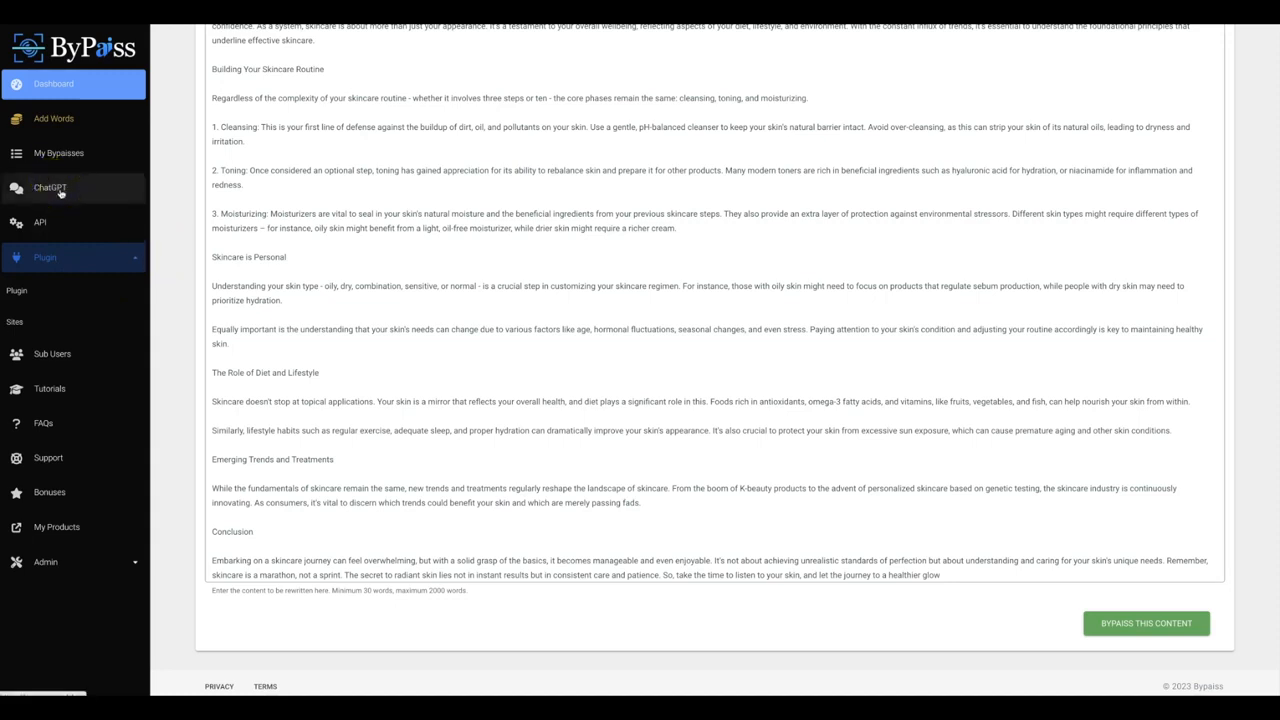
{"action": "left_click", "coordinate": [50, 187]}
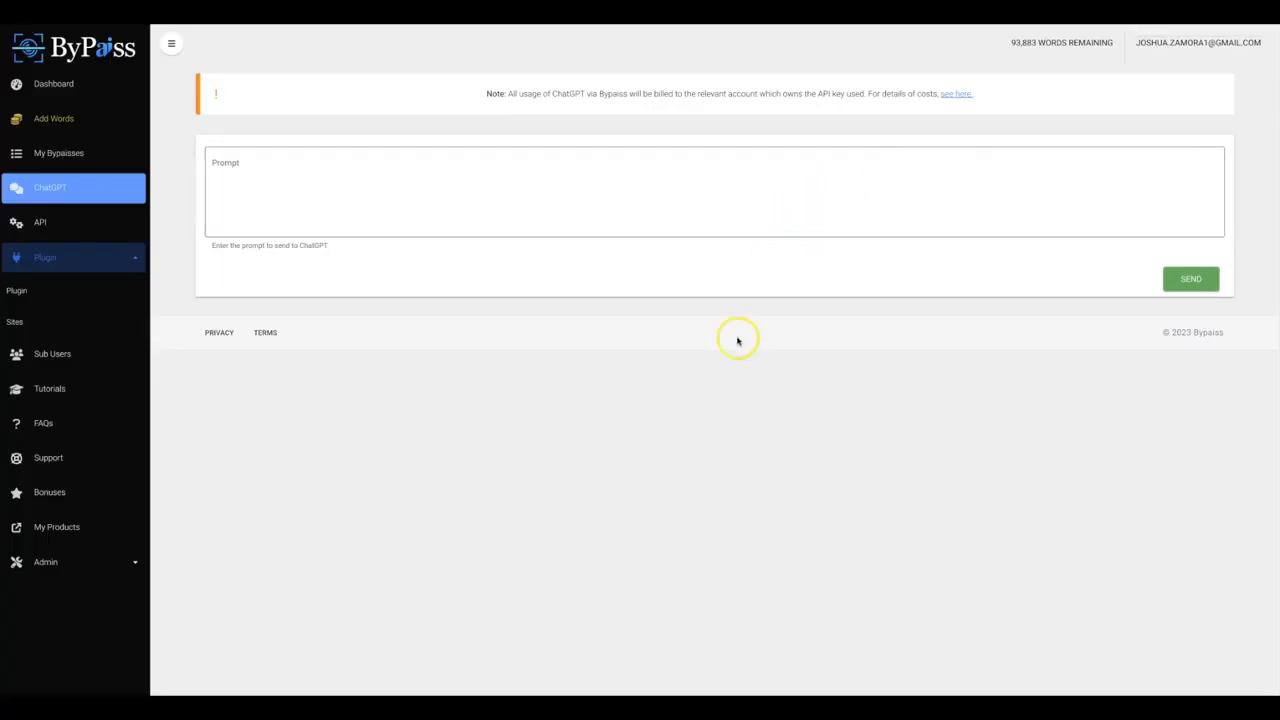
{"action": "mouse_move", "coordinate": [757, 330]}
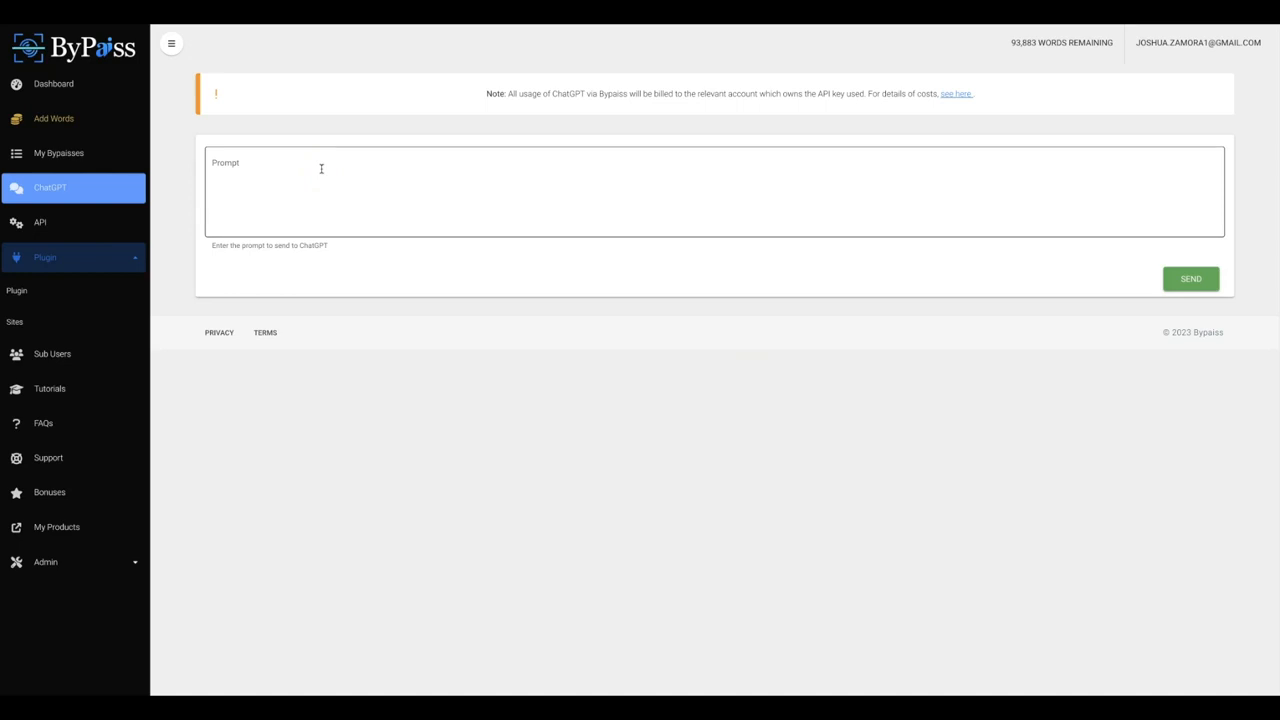
{"action": "left_click", "coordinate": [280, 190]}
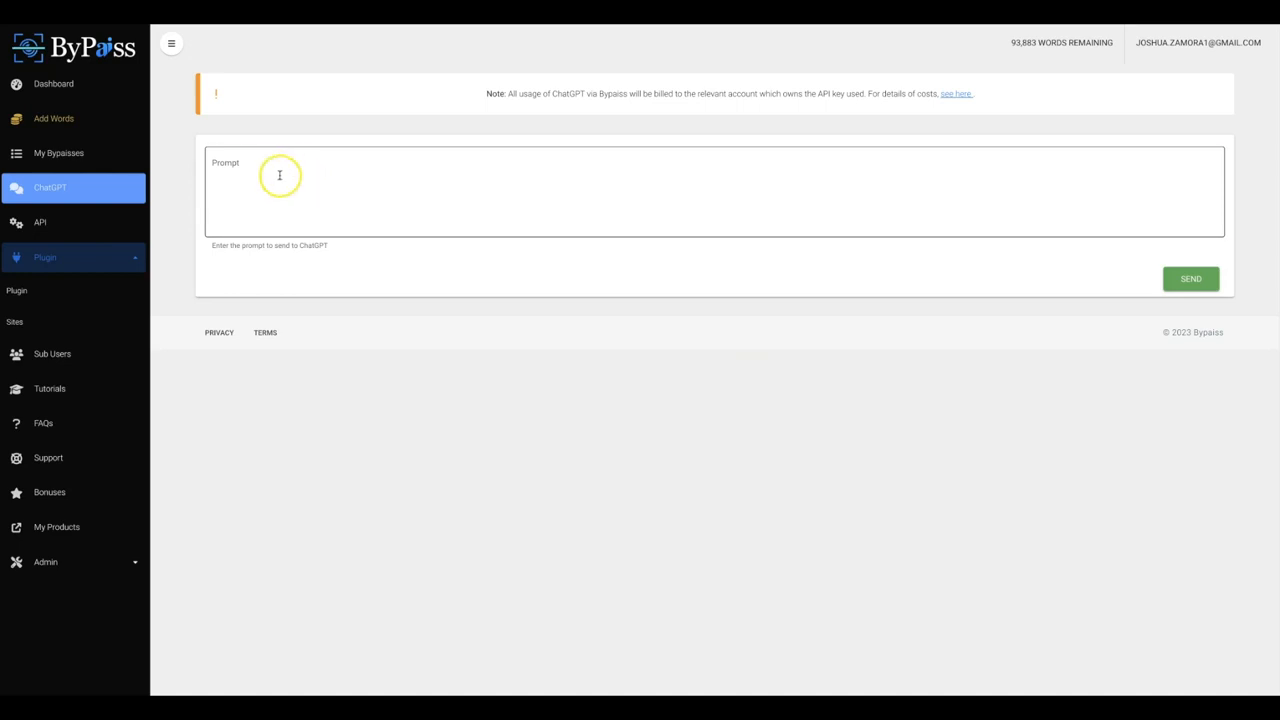
{"action": "left_click", "coordinate": [280, 190]}
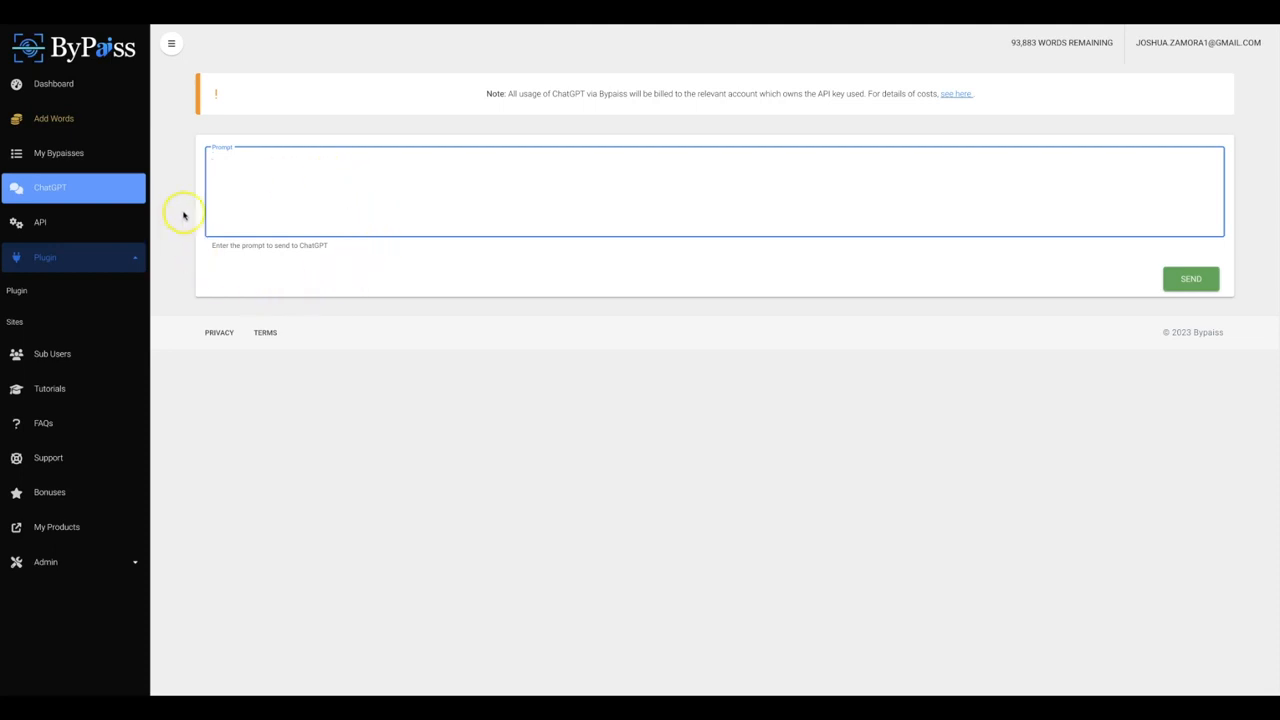
{"action": "mouse_move", "coordinate": [352, 295]}
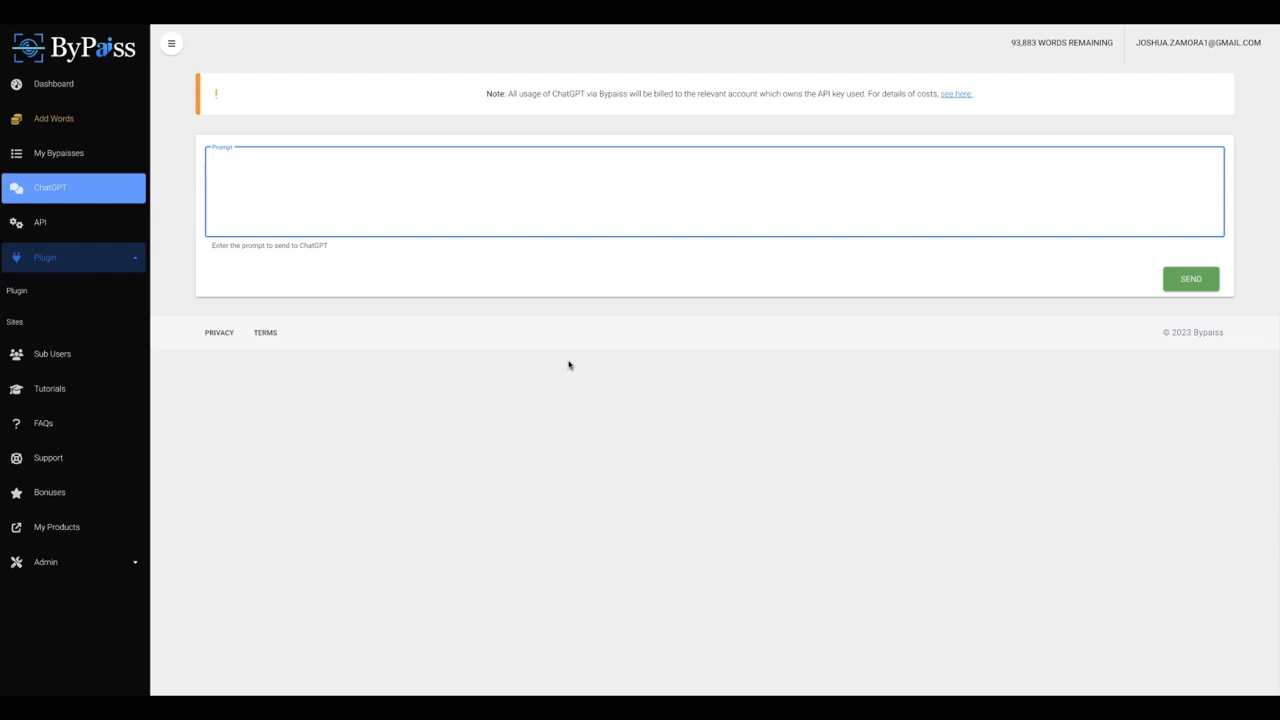
{"action": "left_click", "coordinate": [400, 180]}
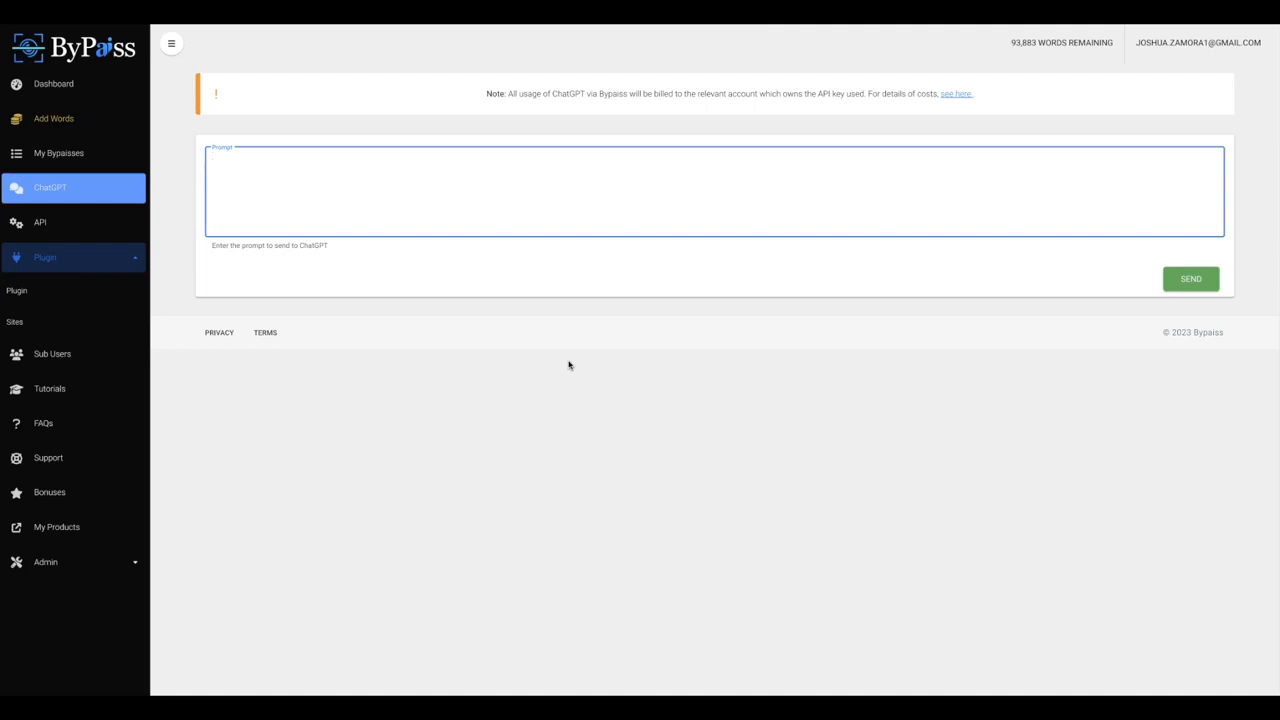